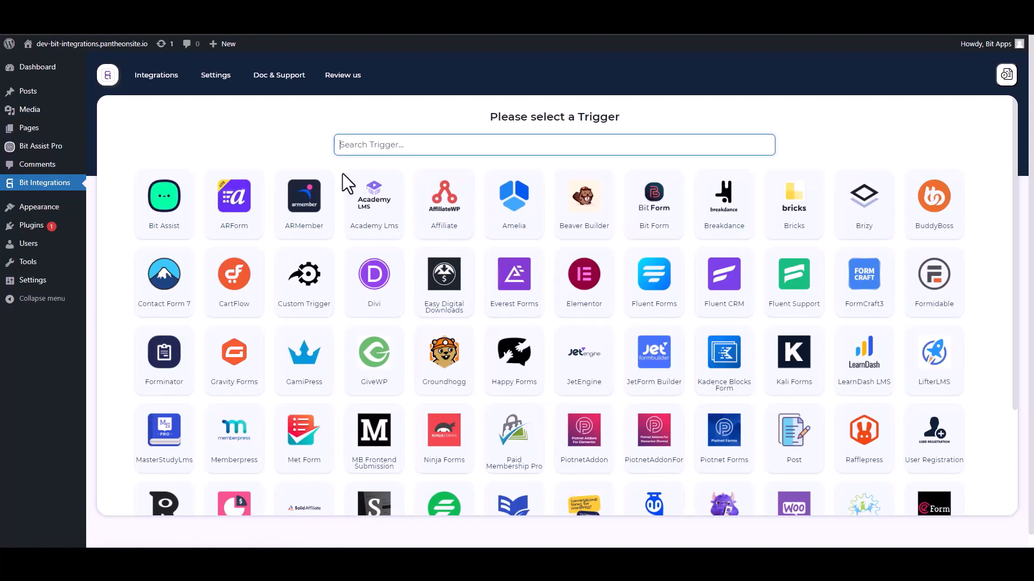
Set Bit Assist as the trigger, copy its webhook URL and start fetching data
click(164, 196)
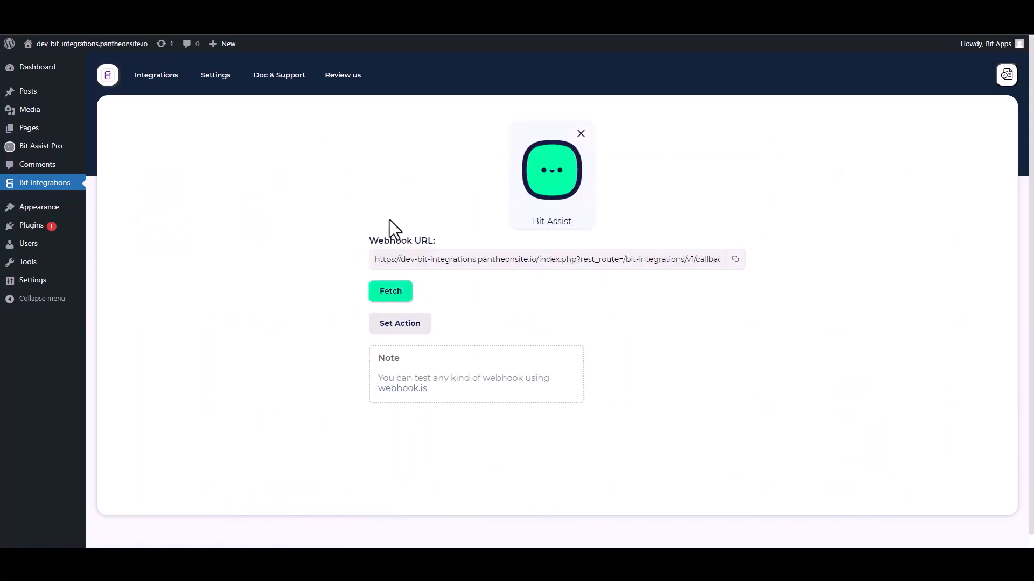
click(735, 259)
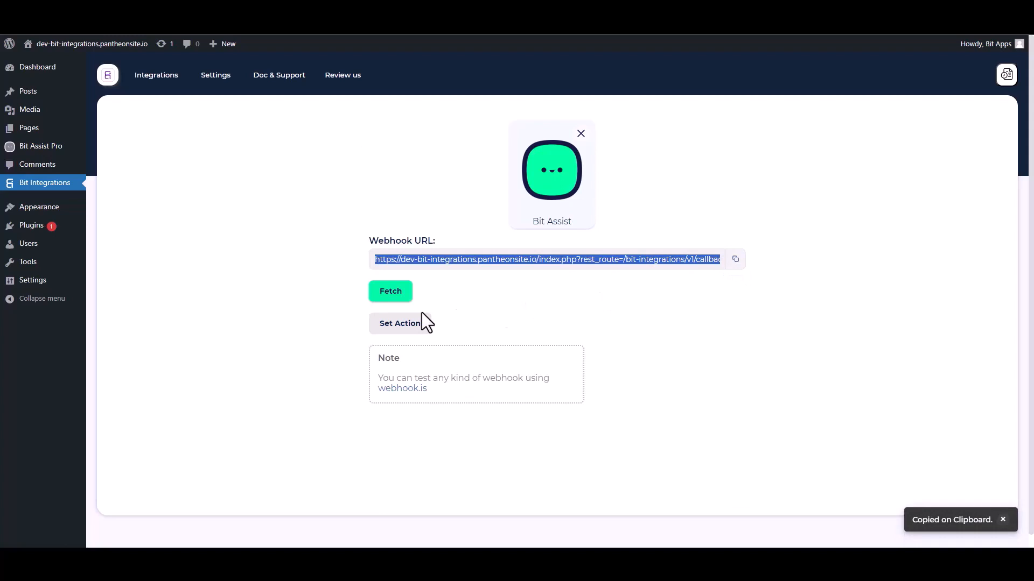
click(391, 291)
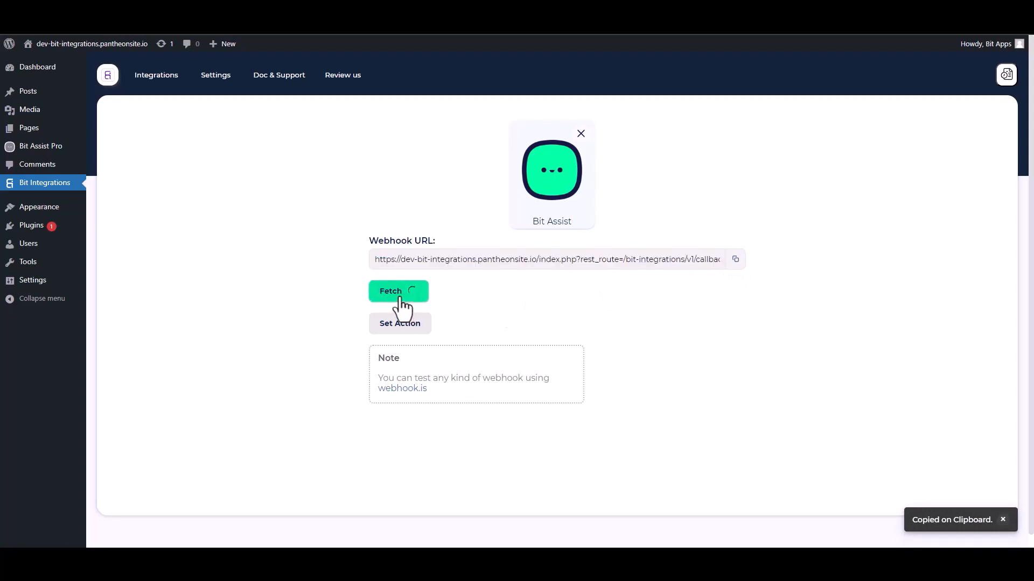
click(399, 291)
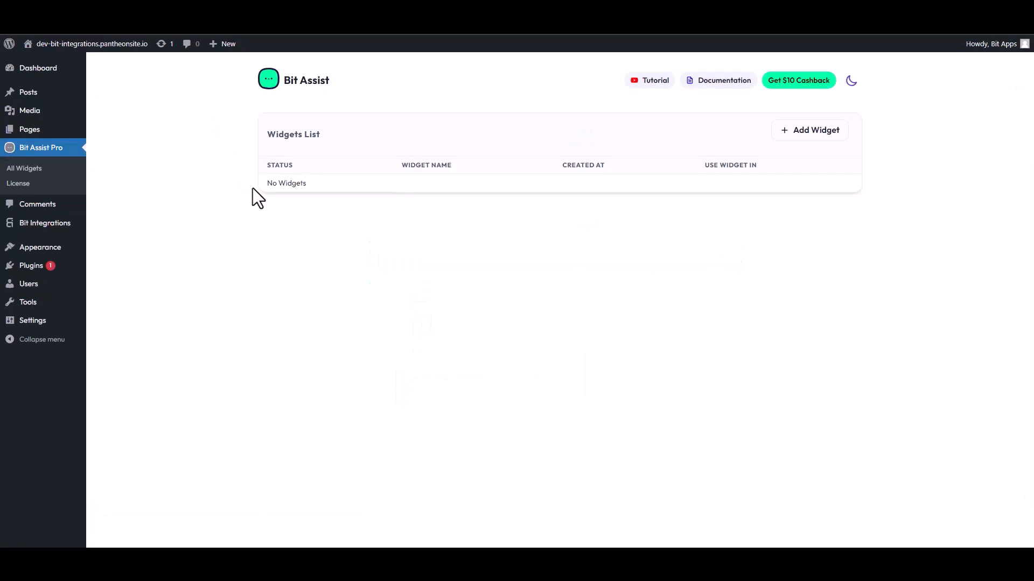
Add a Bit Assist Pro widget and name it 'Bit Integrations'
click(809, 130)
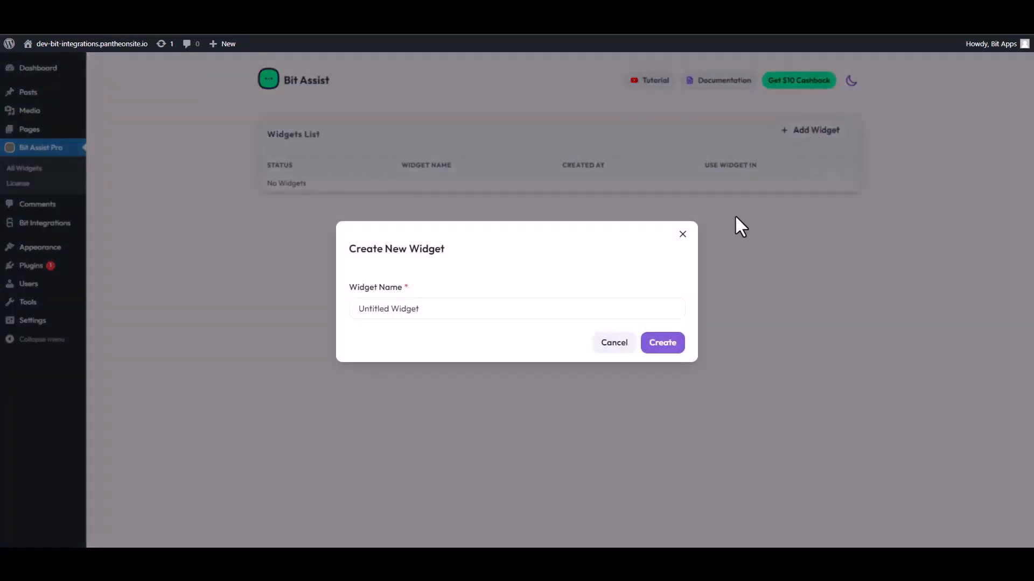
triple_click(388, 309)
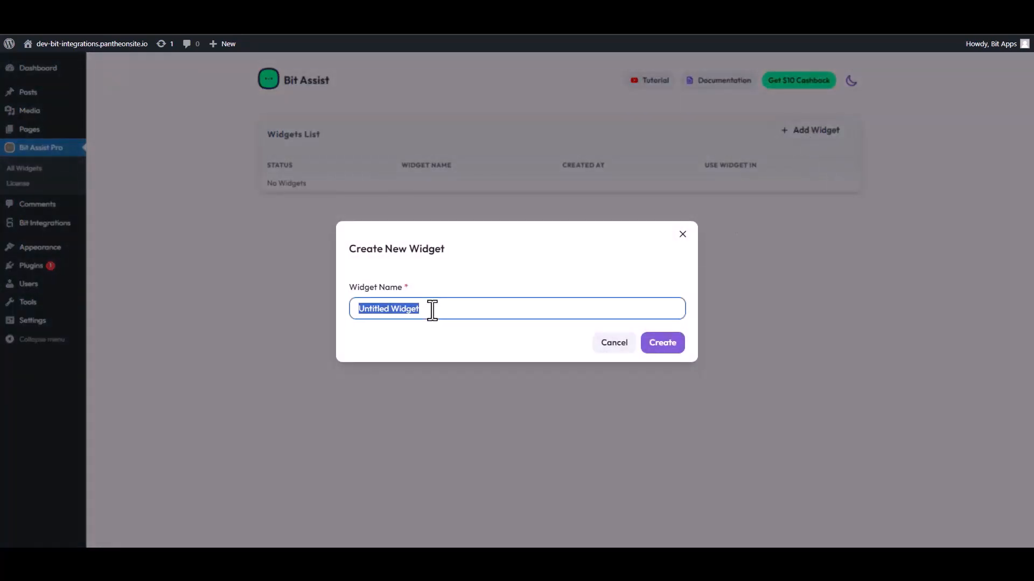
text(Bit Integra)
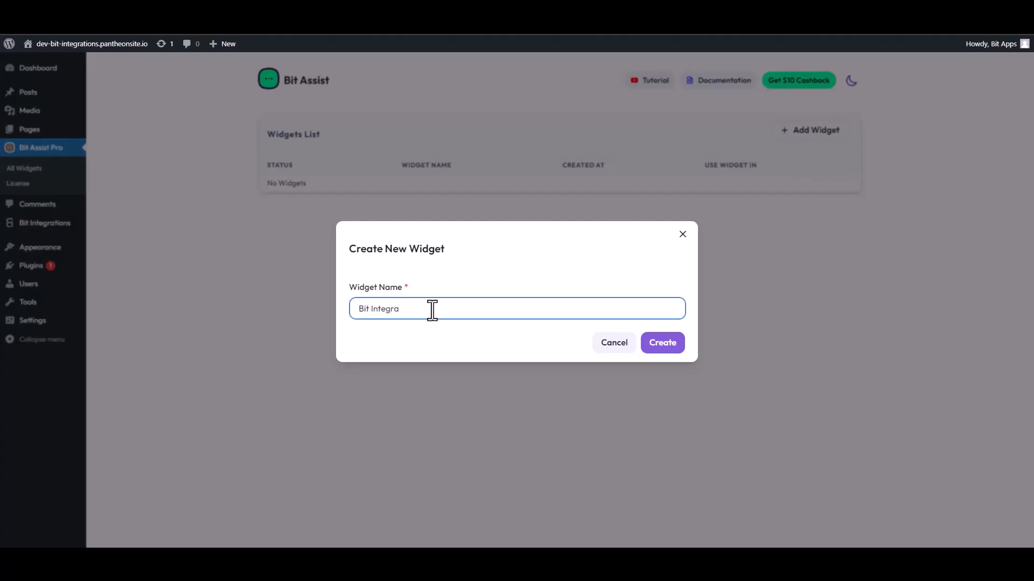
text(tions)
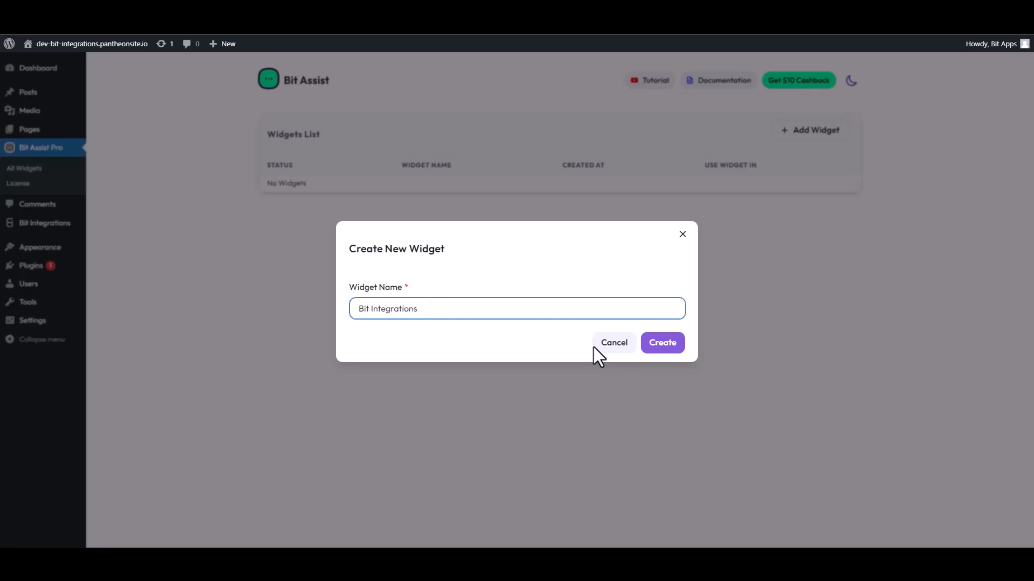
click(663, 343)
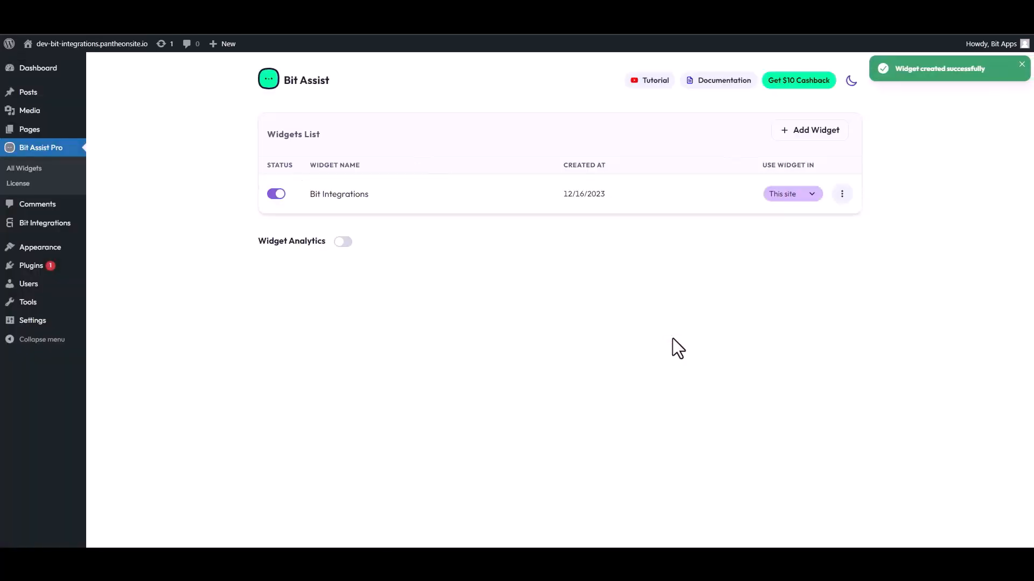
mouse_move(842, 194)
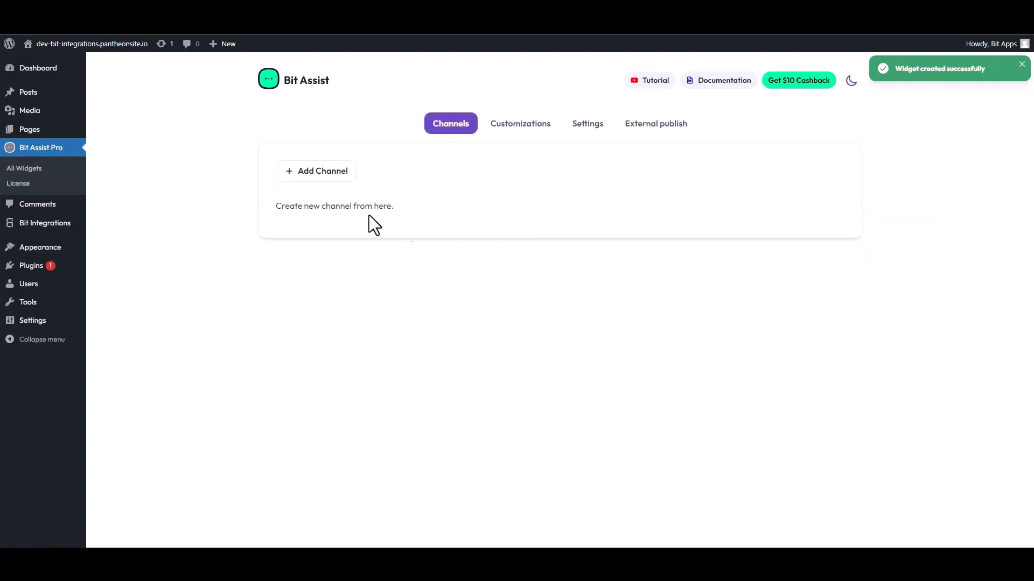
Add a Custom Form channel to the widget and begin typing a 'Contact' title
click(316, 172)
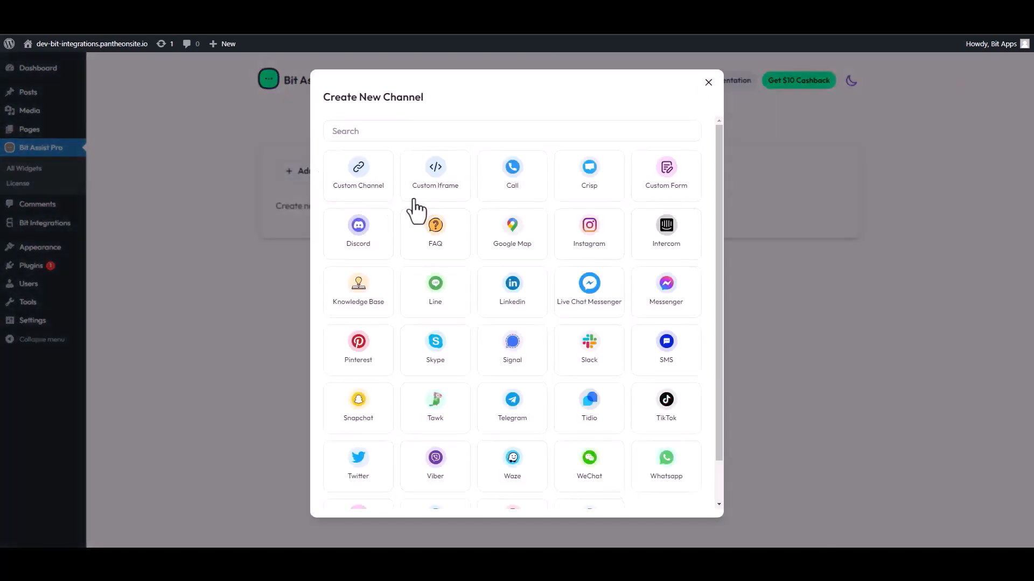
mouse_move(666, 175)
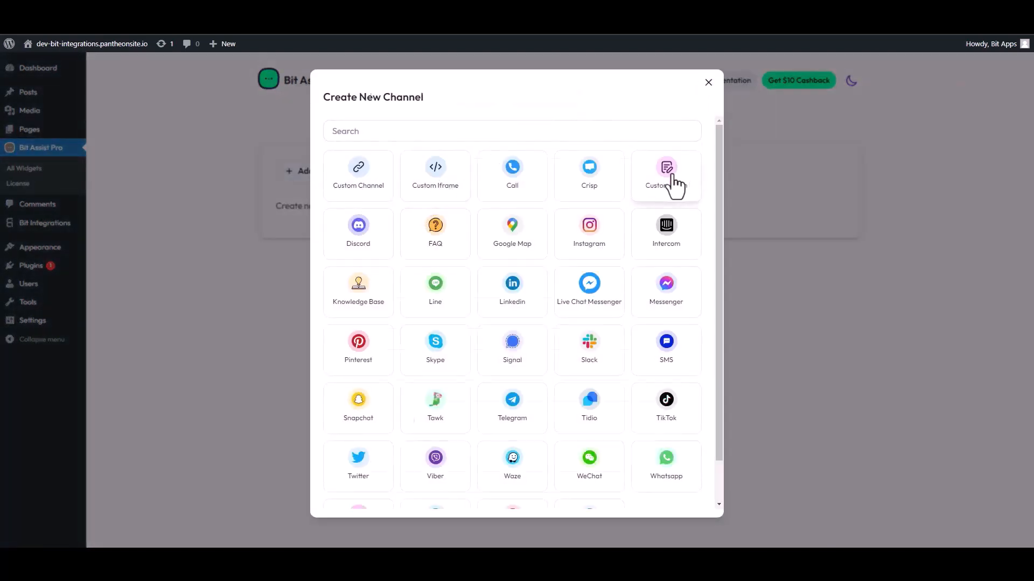
click(666, 172)
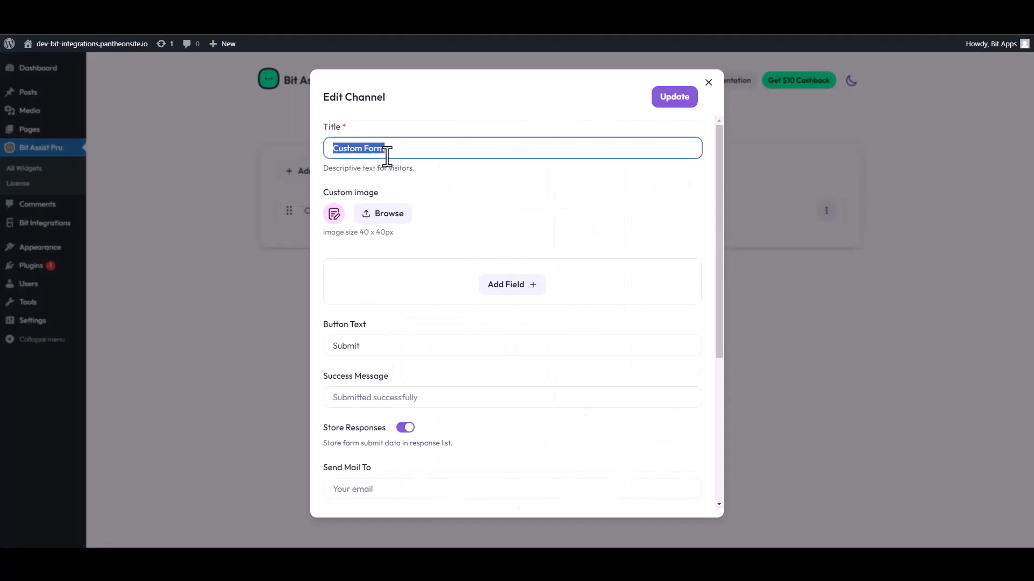
text(C)
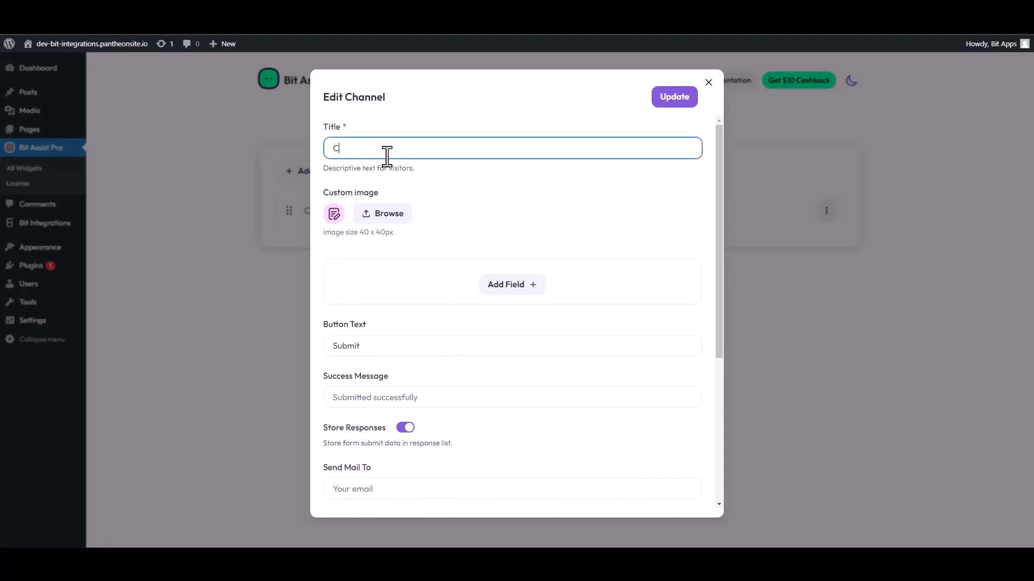
text(ontac)
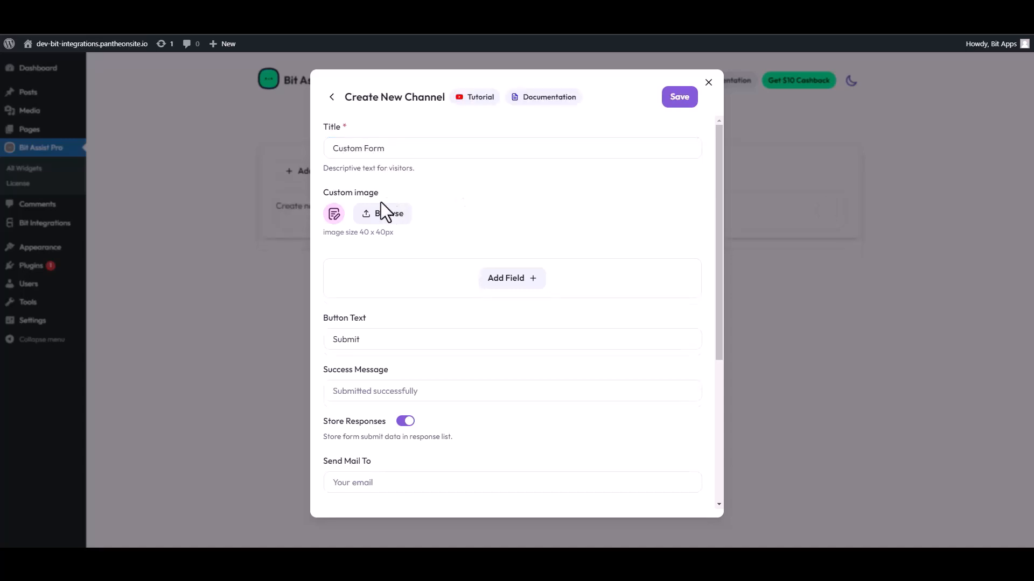
Add two Text fields, an Email field and a Number field to the form
click(512, 278)
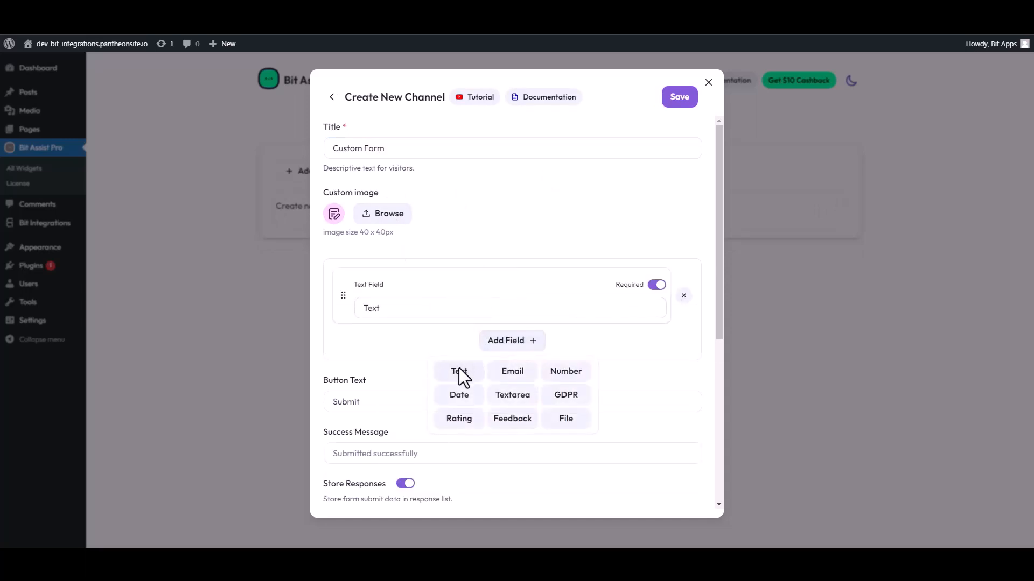
click(459, 371)
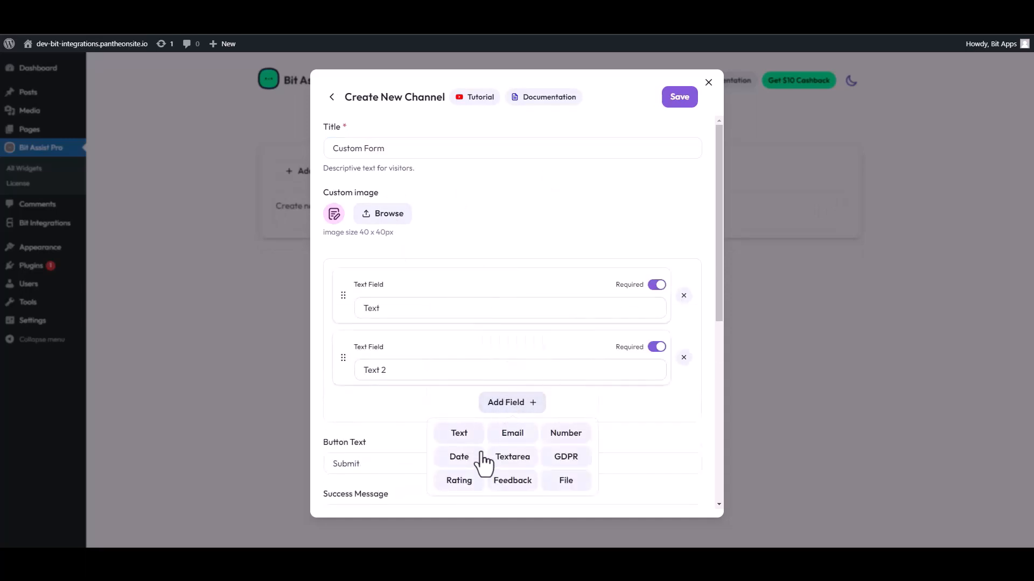
click(512, 434)
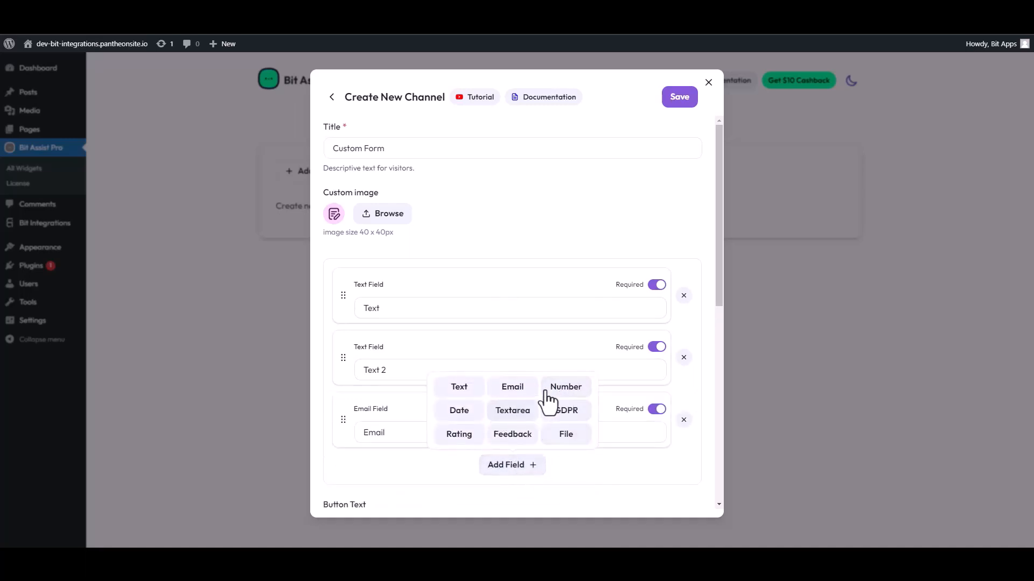
click(566, 387)
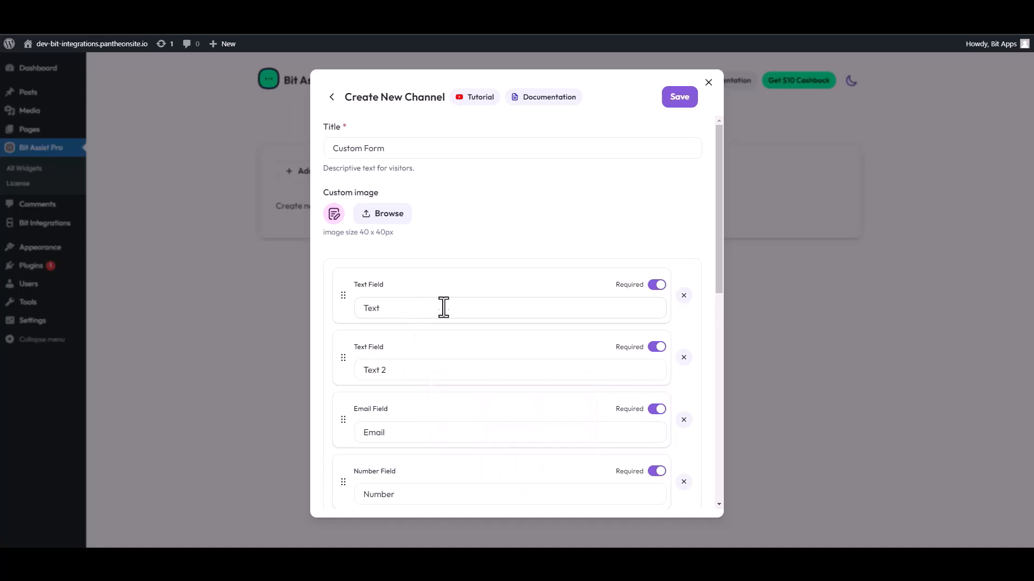
Label the two text fields 'First Name' and 'Last Name'
text(F)
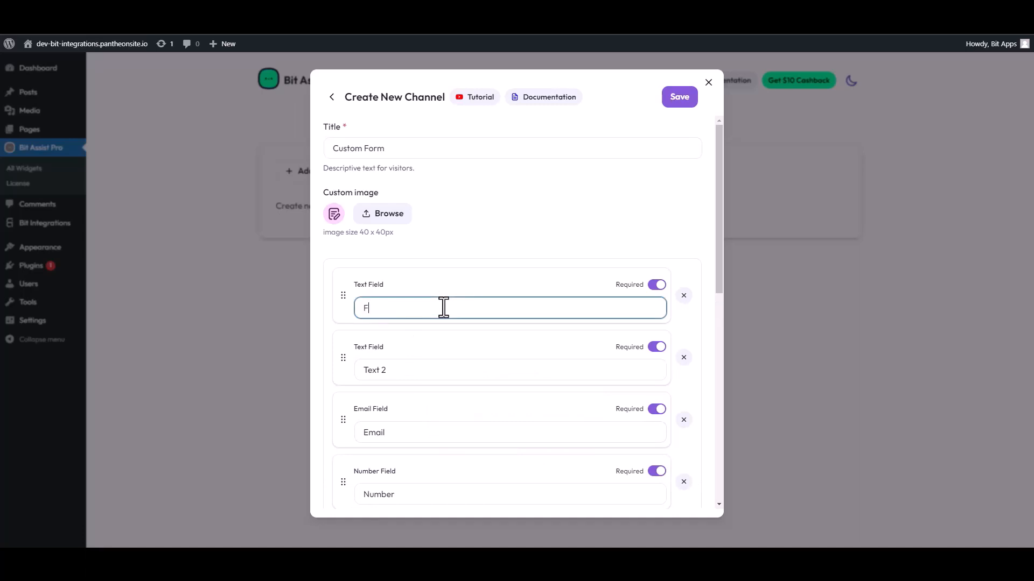
text(ir)
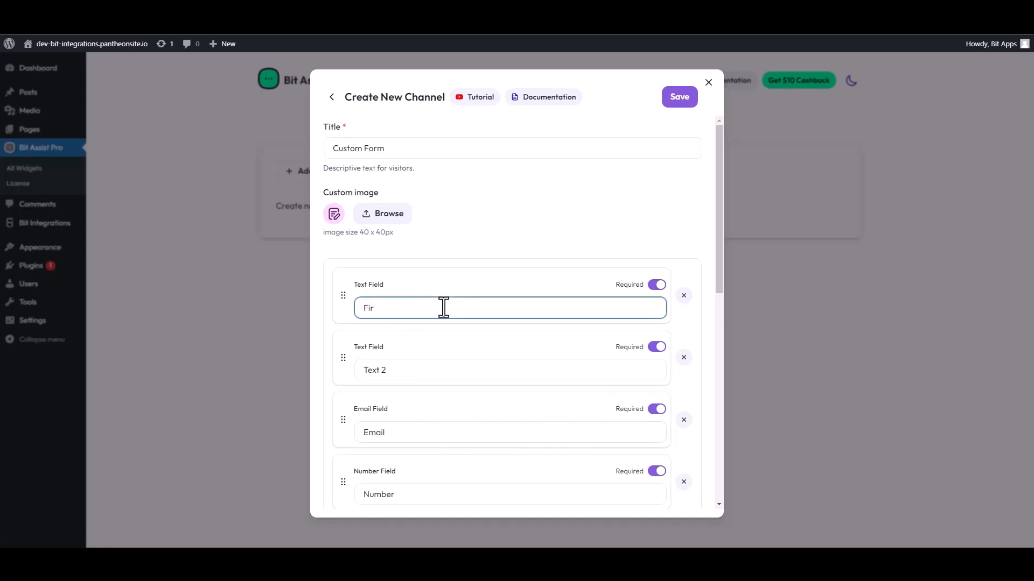
text(st)
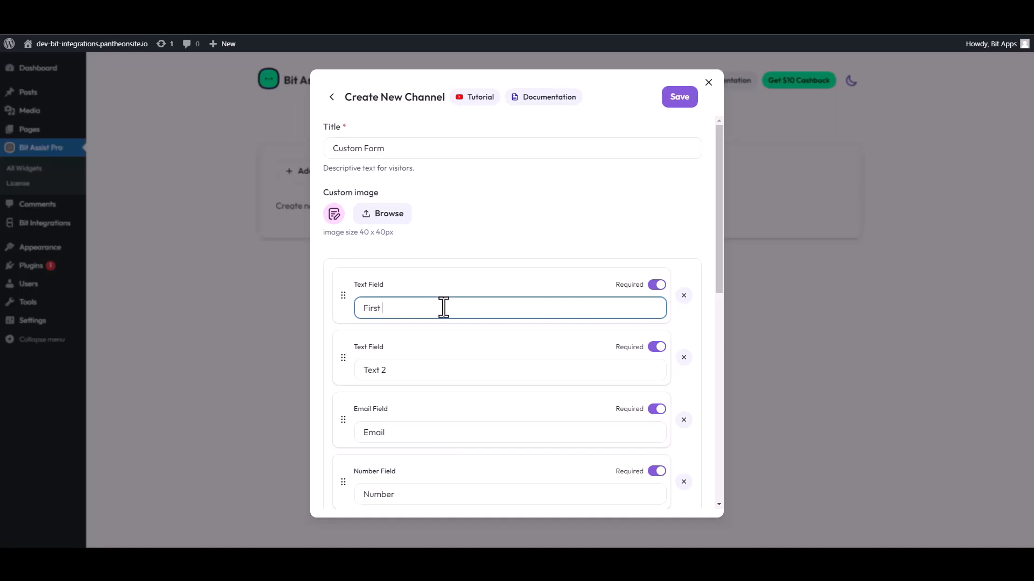
text(Name)
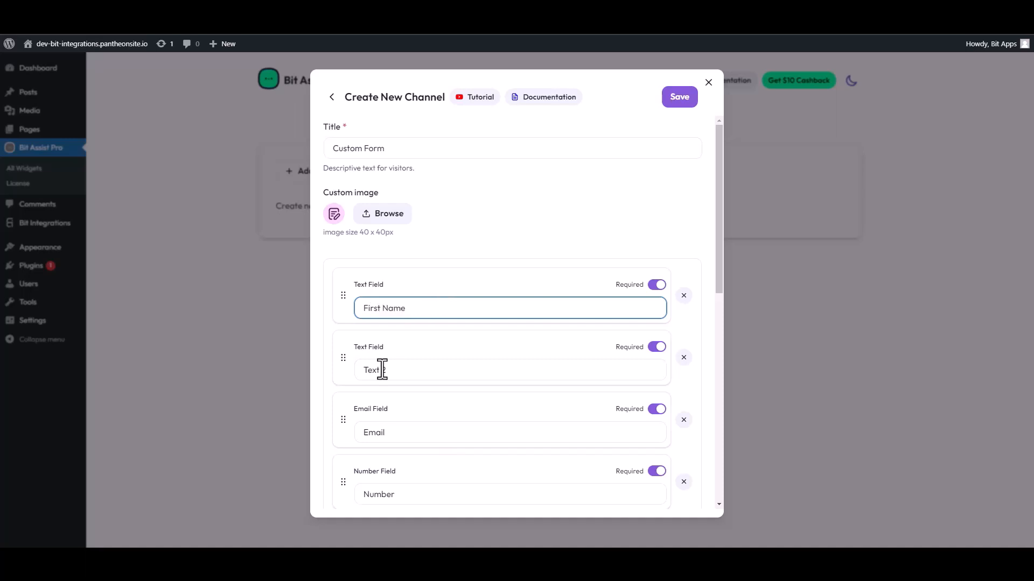
double_click(375, 370)
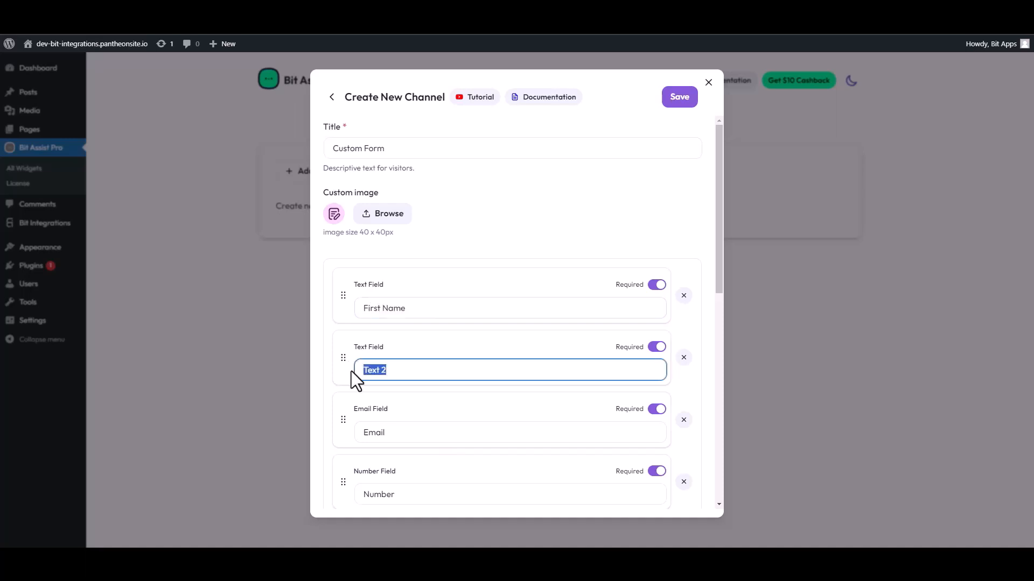
text(Last Name)
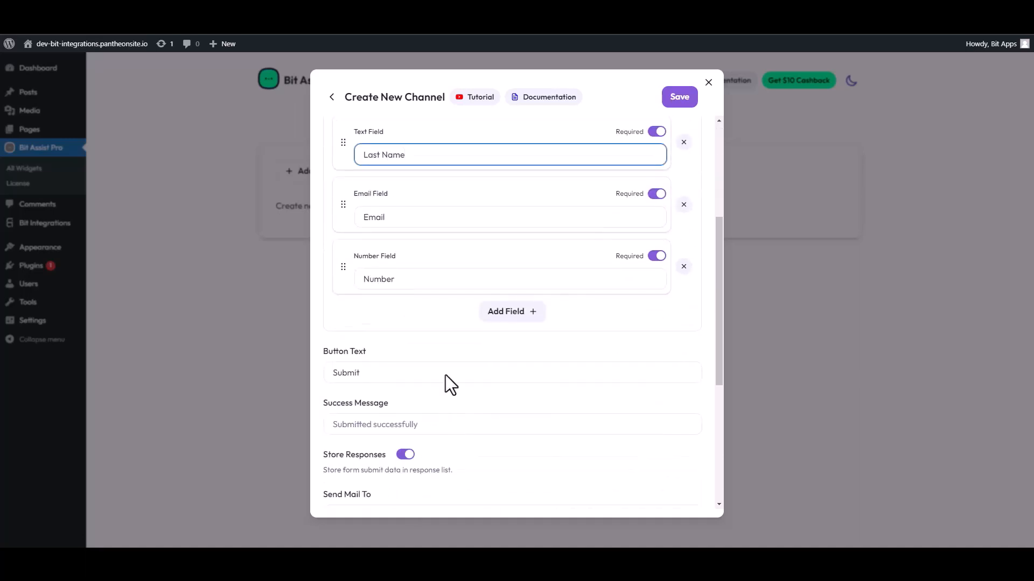
Enter the bit-integrations/v1/callback URL as the form's Webhook URL and save the channel
scroll(down, 3)
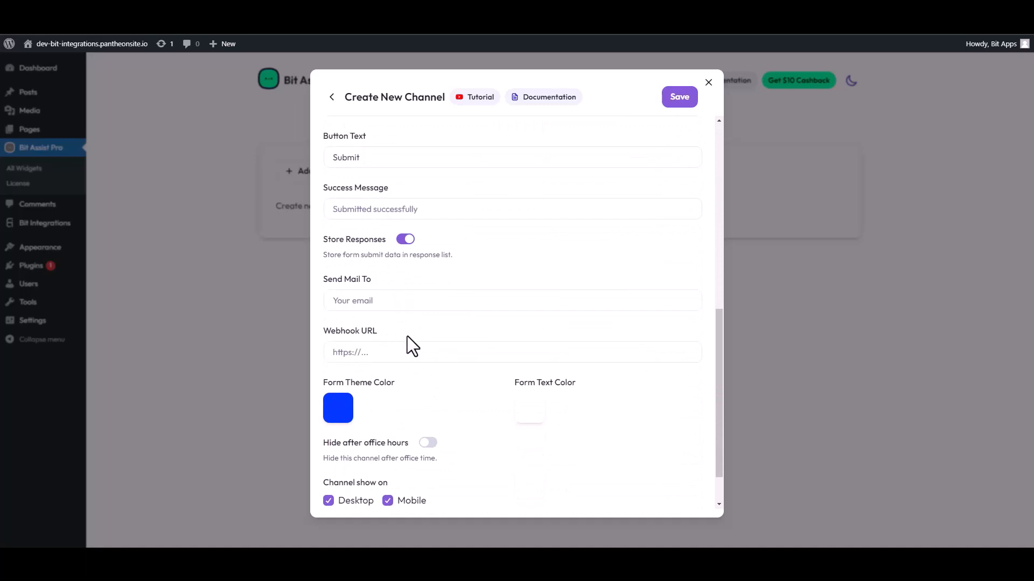
scroll(down, 3)
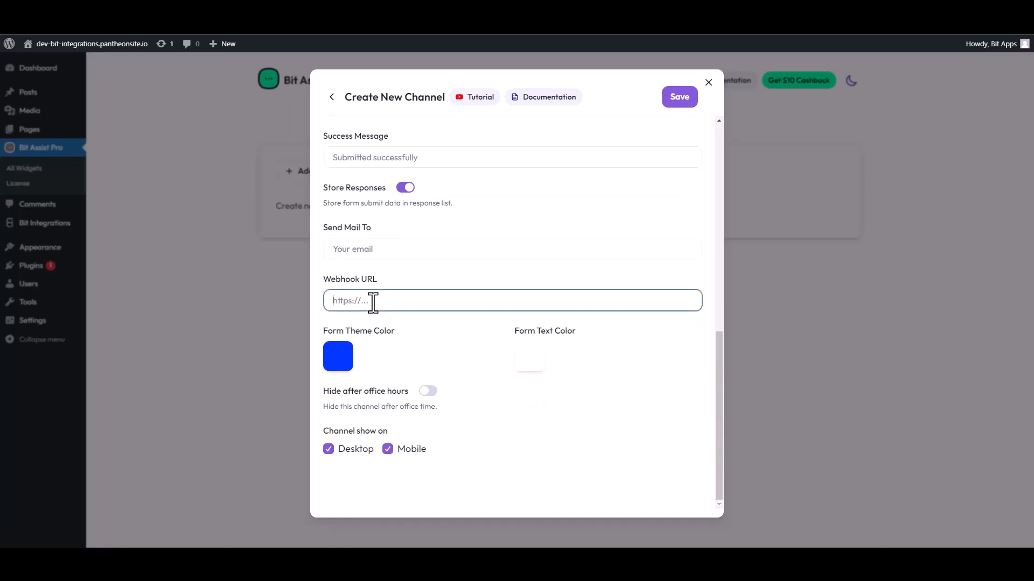
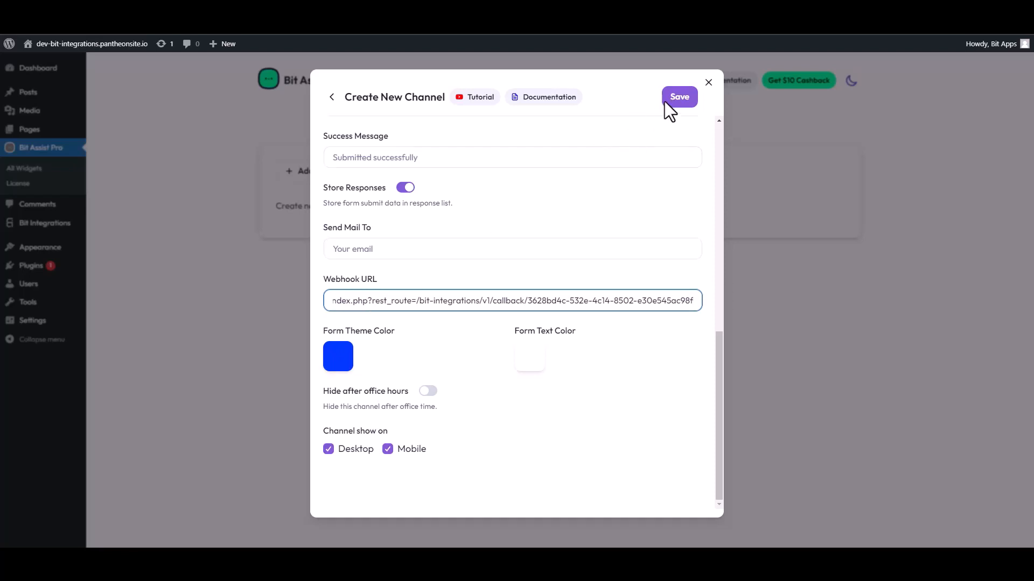
click(679, 96)
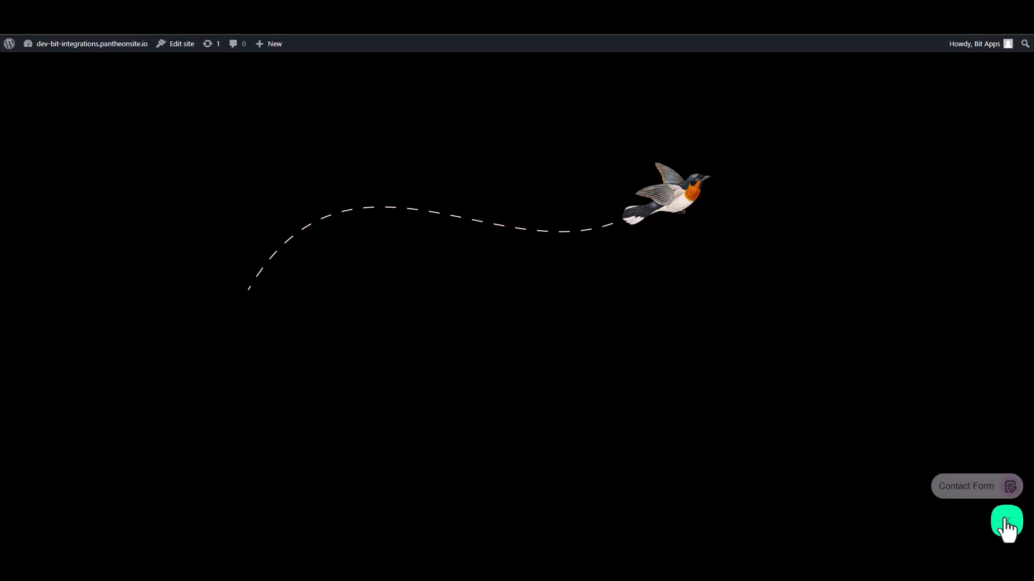
Open the site's Contact Form and enter the test contact's first and last names
click(1006, 521)
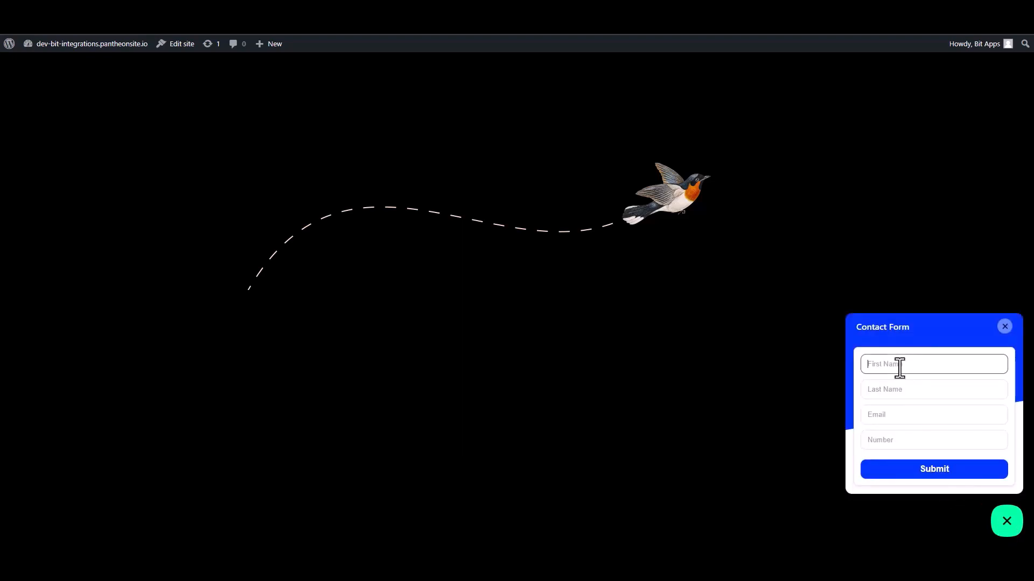
text(Name)
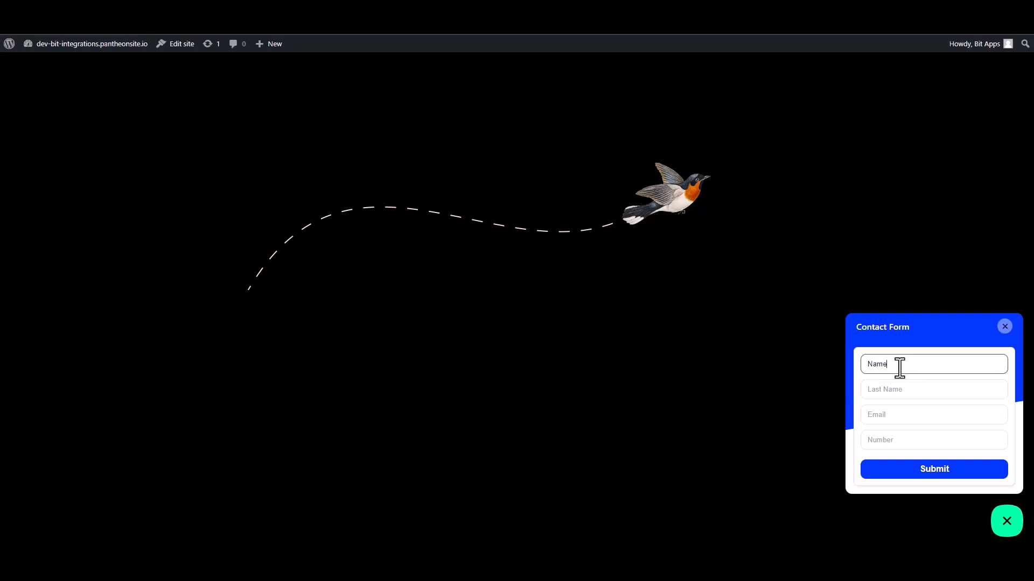
click(935, 389)
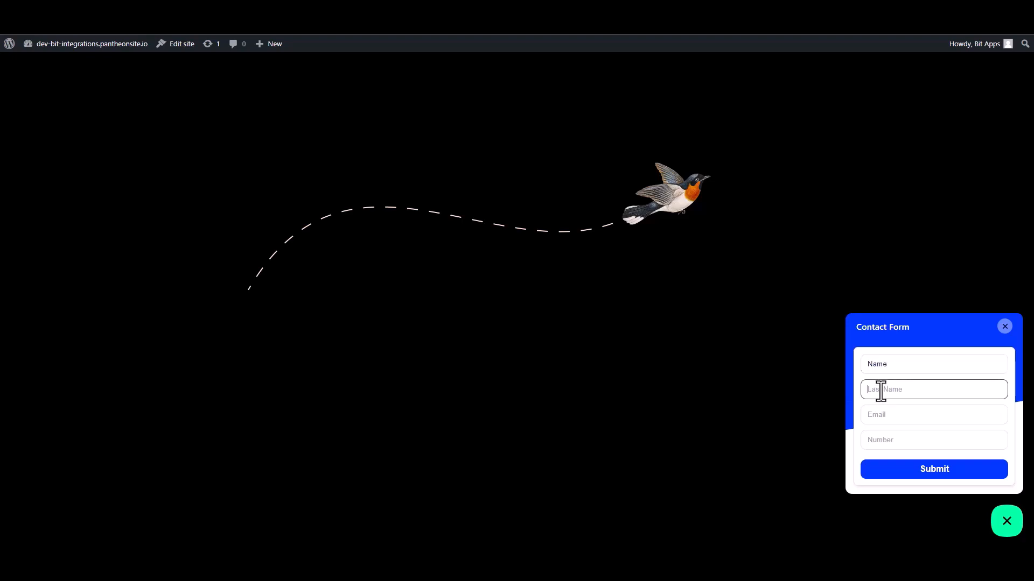
text(Nar)
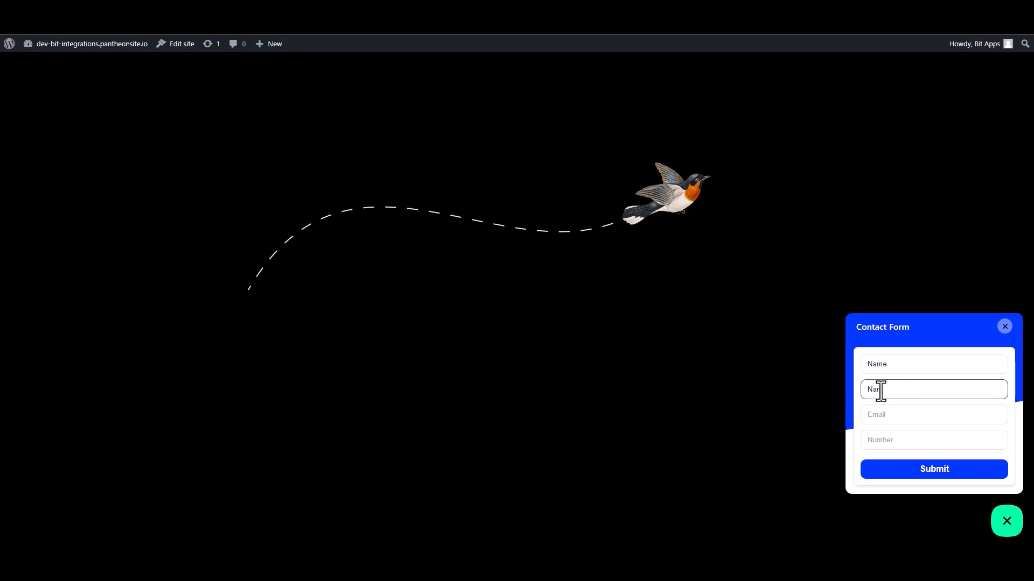
text(Name1)
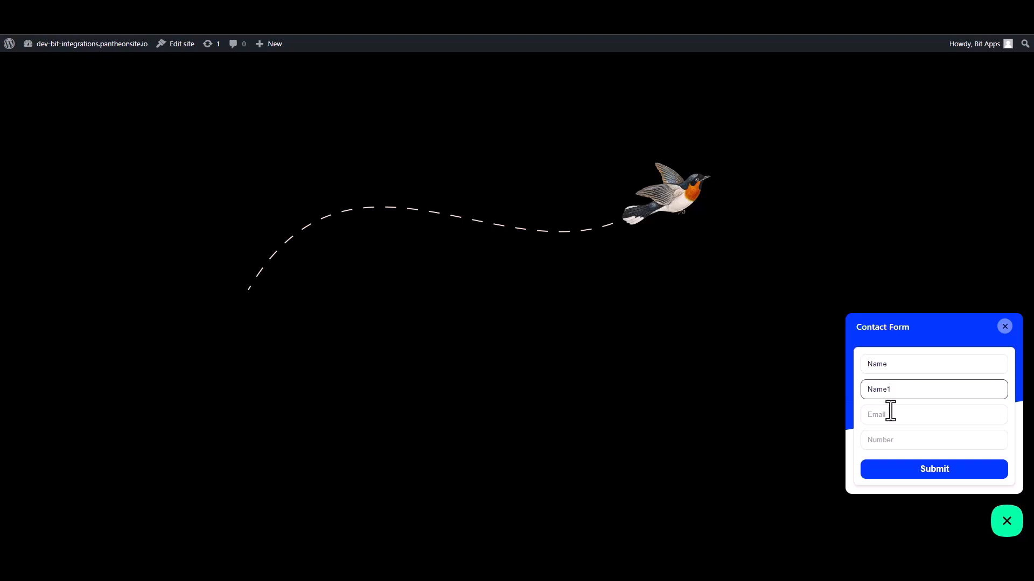
Enter a gmail address and number 0000000, then submit the form
text(name@)
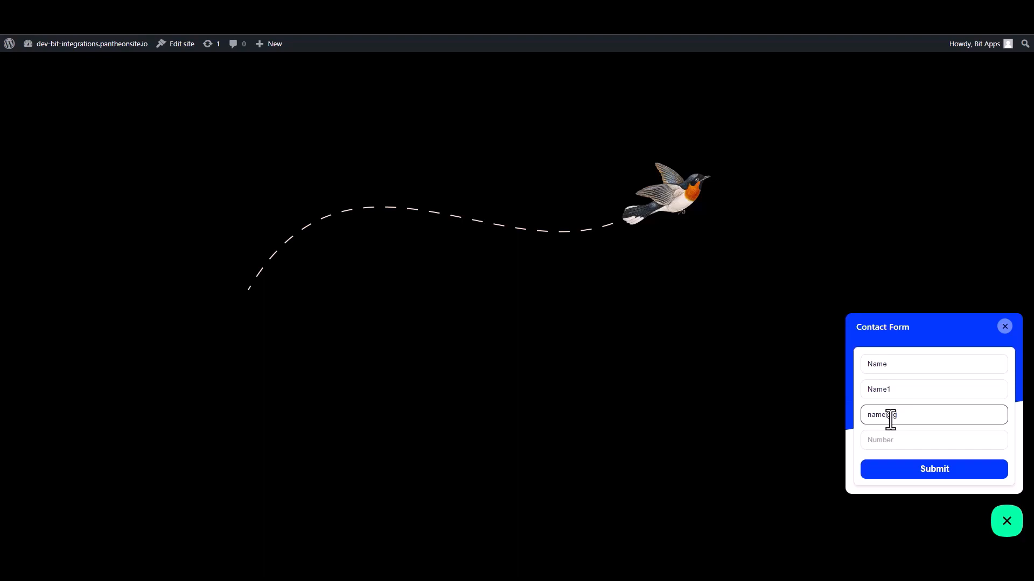
text(gmail.co)
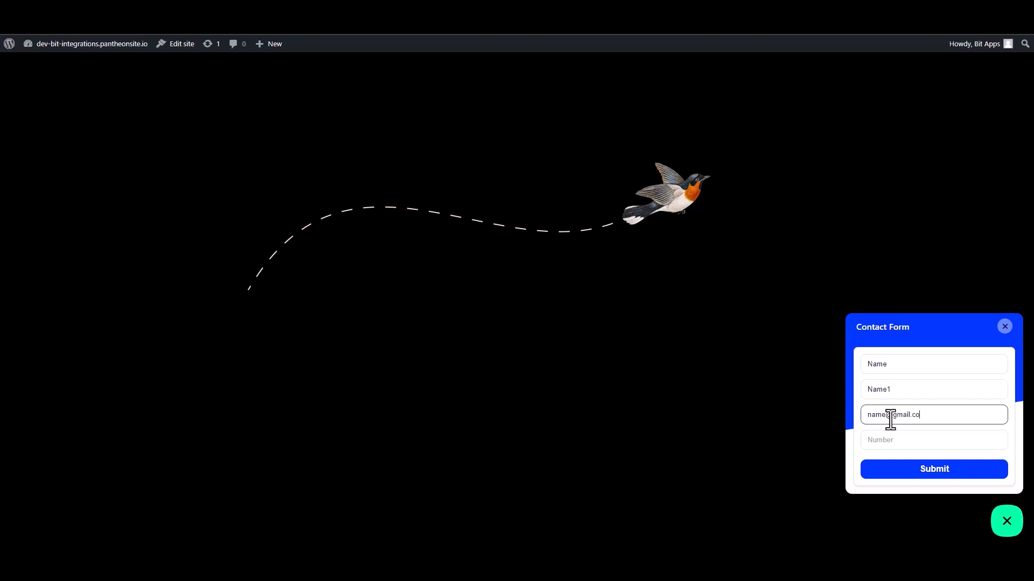
click(934, 440)
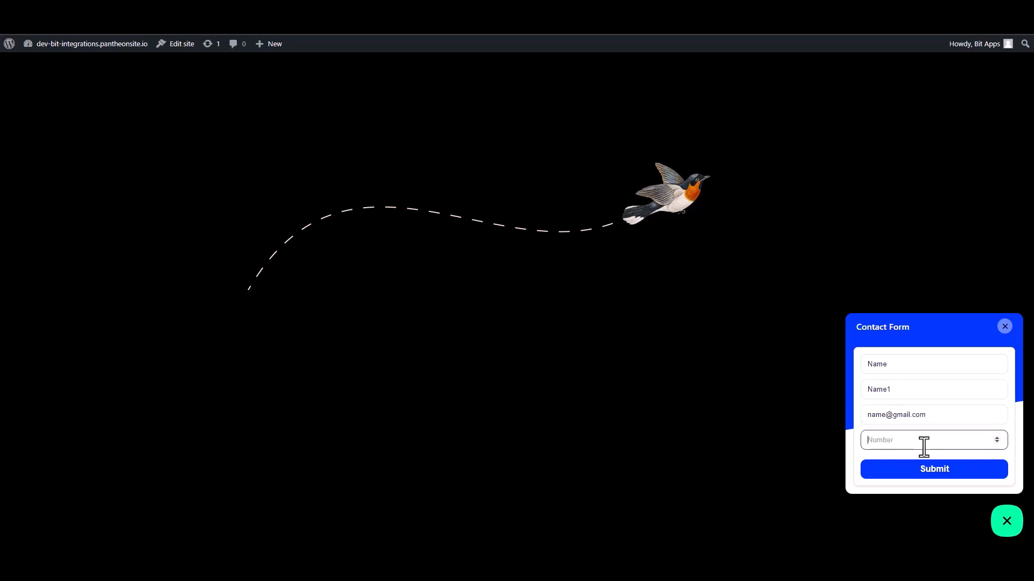
text(0000000)
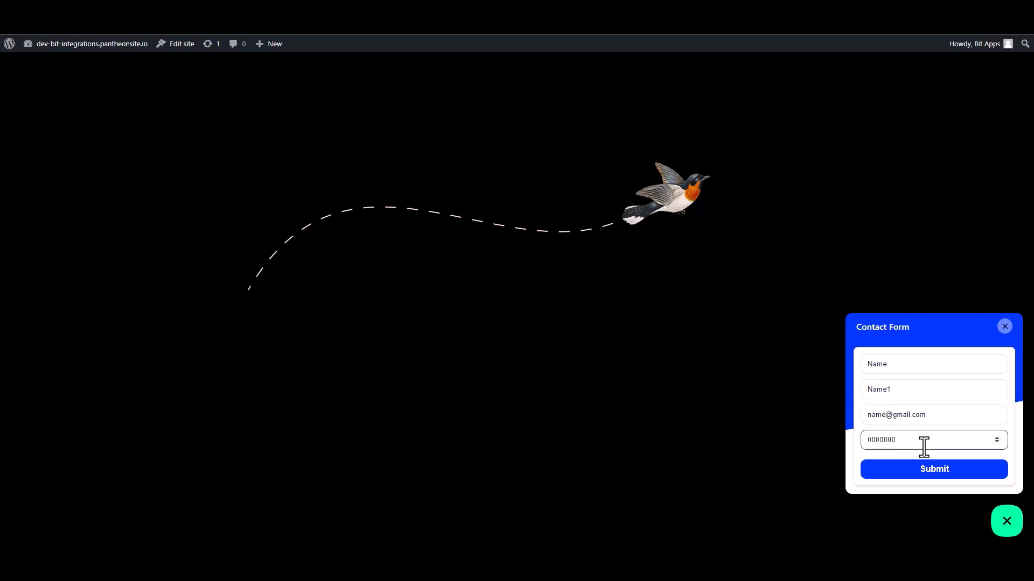
click(934, 469)
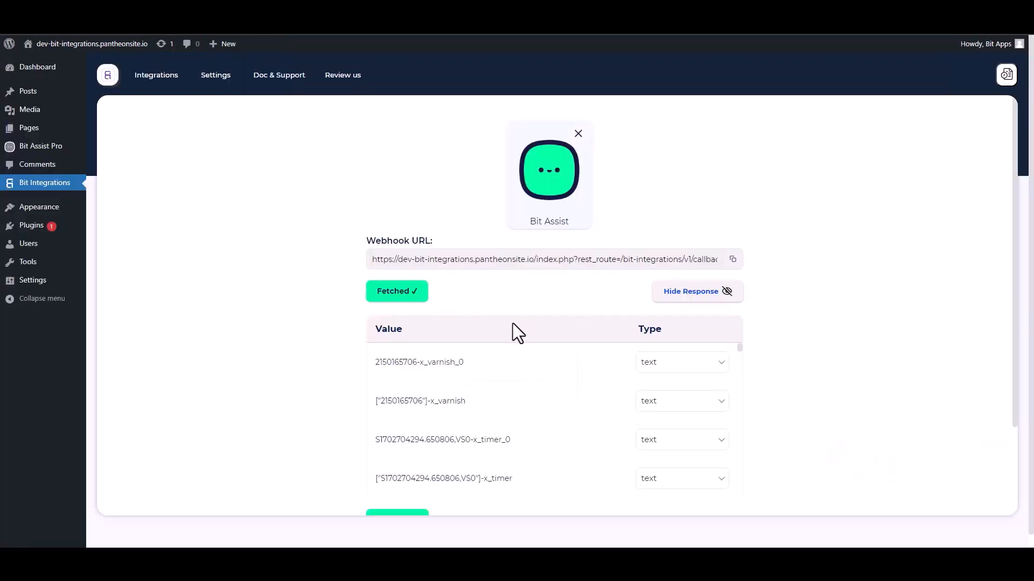
Review the fetched webhook response table and proceed to Set Action
scroll(down, 3)
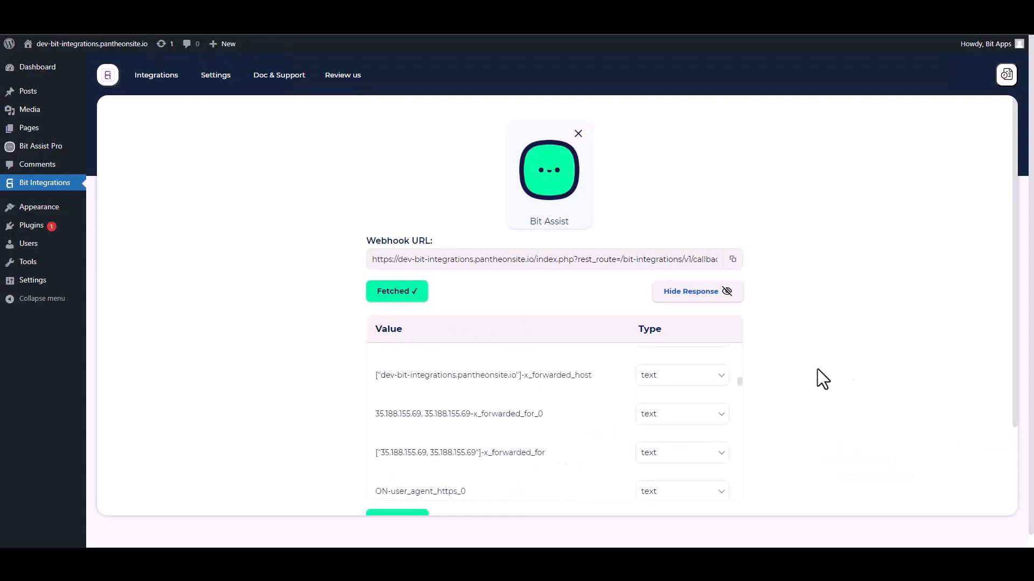
scroll(down, 3)
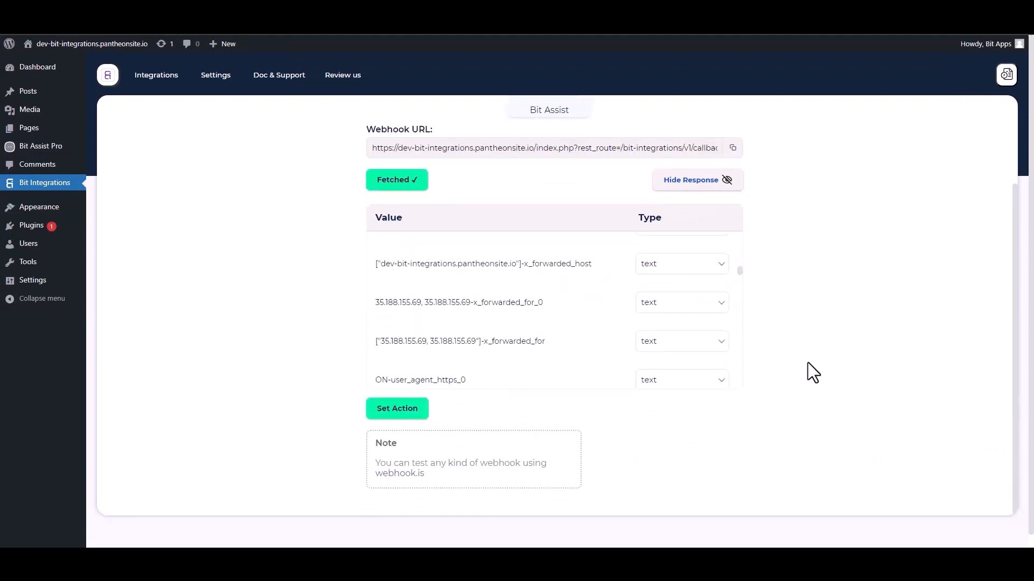
scroll(down, 3)
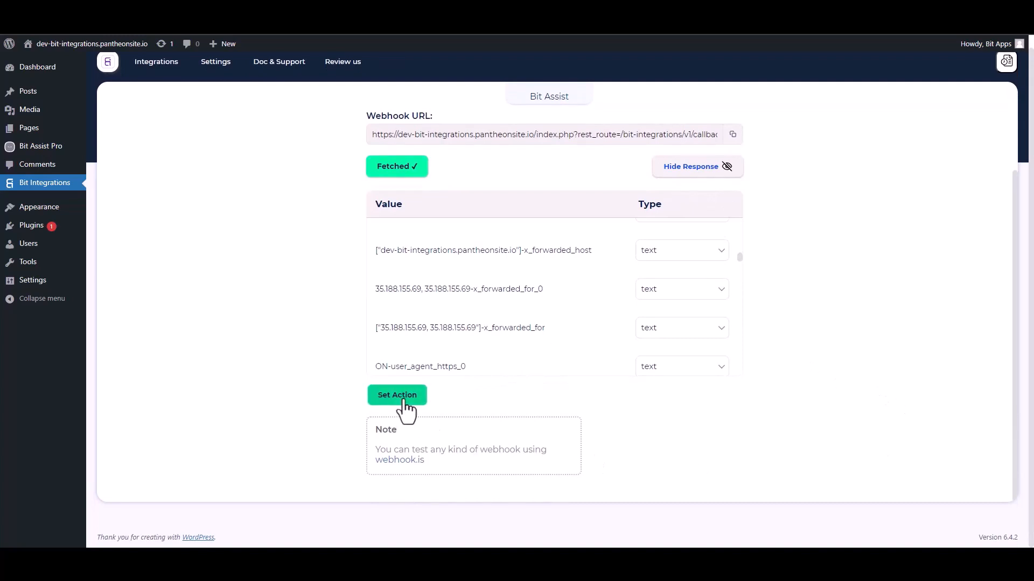
click(397, 395)
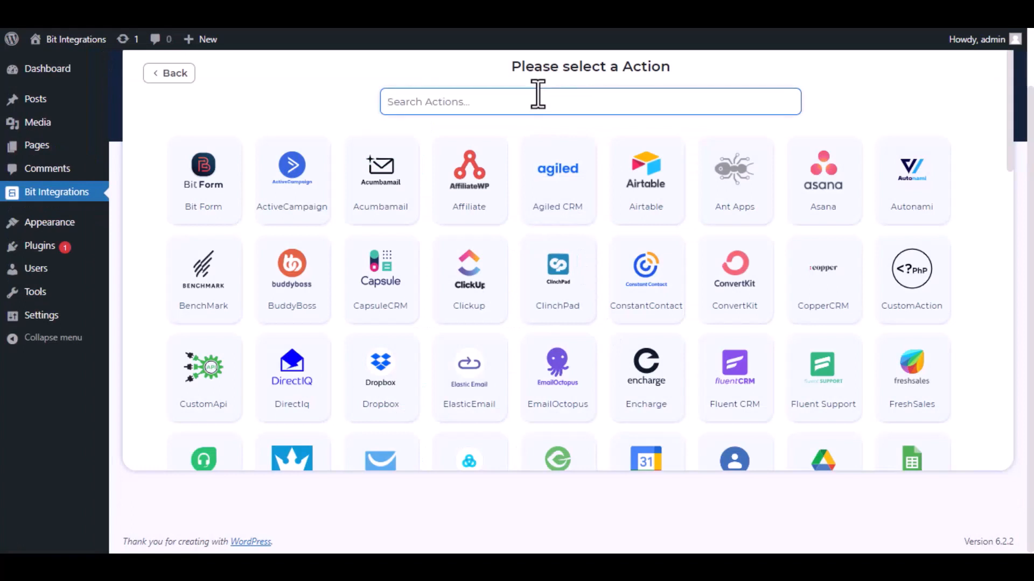
Search 'Sendin' and pick SendinBlue as the flow's action
text(Sendin)
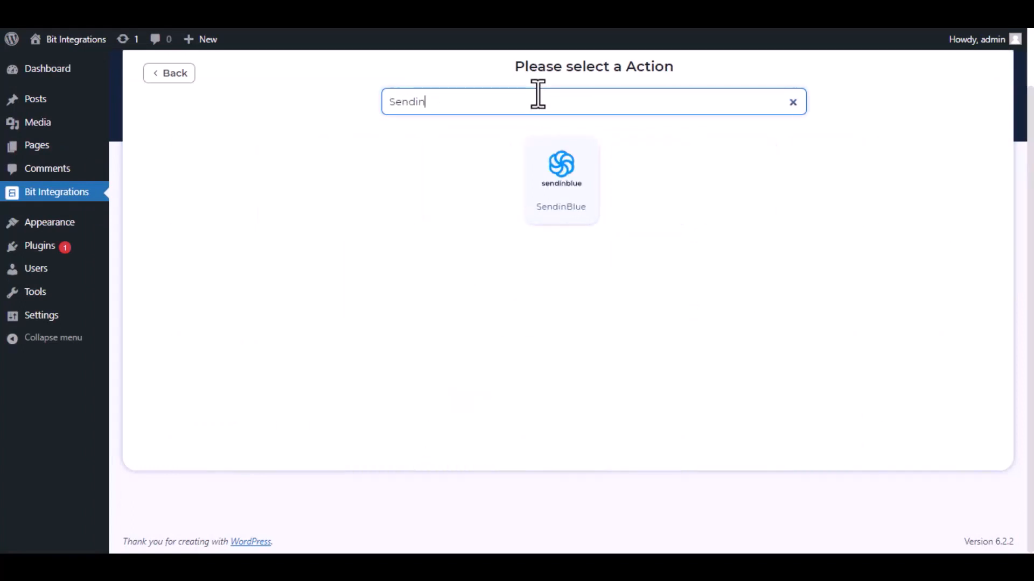
click(562, 181)
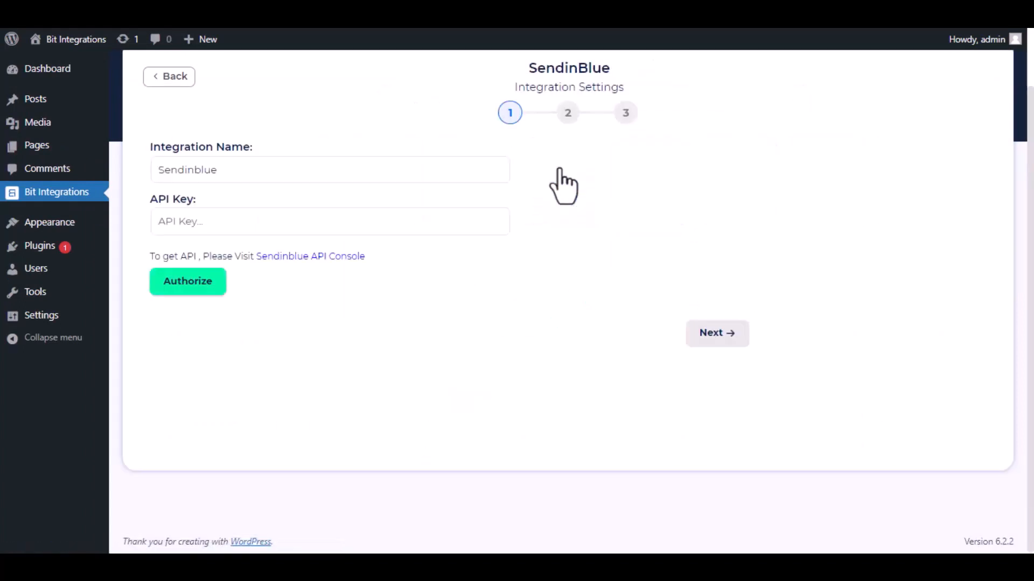
double_click(188, 170)
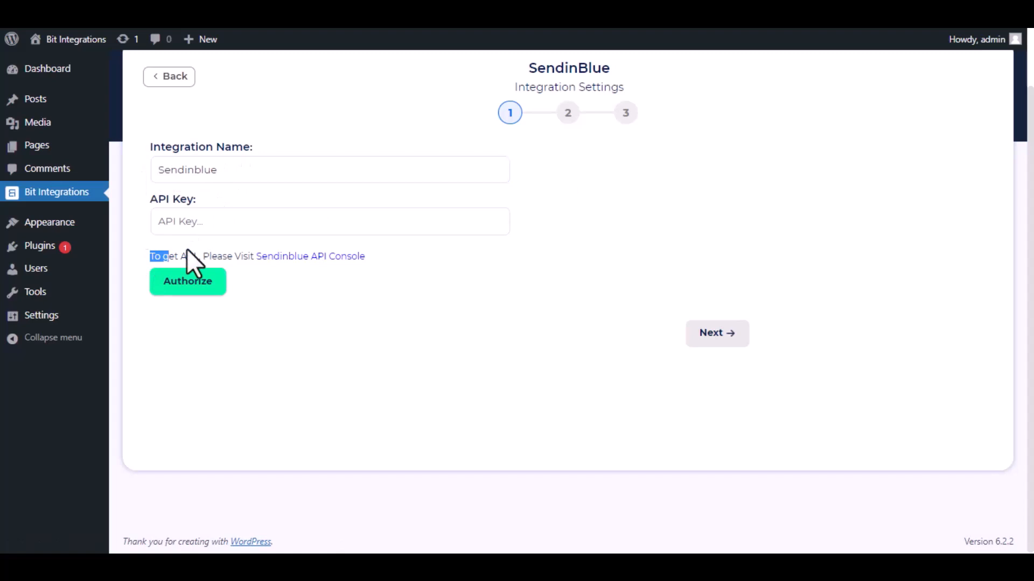
mouse_move(304, 267)
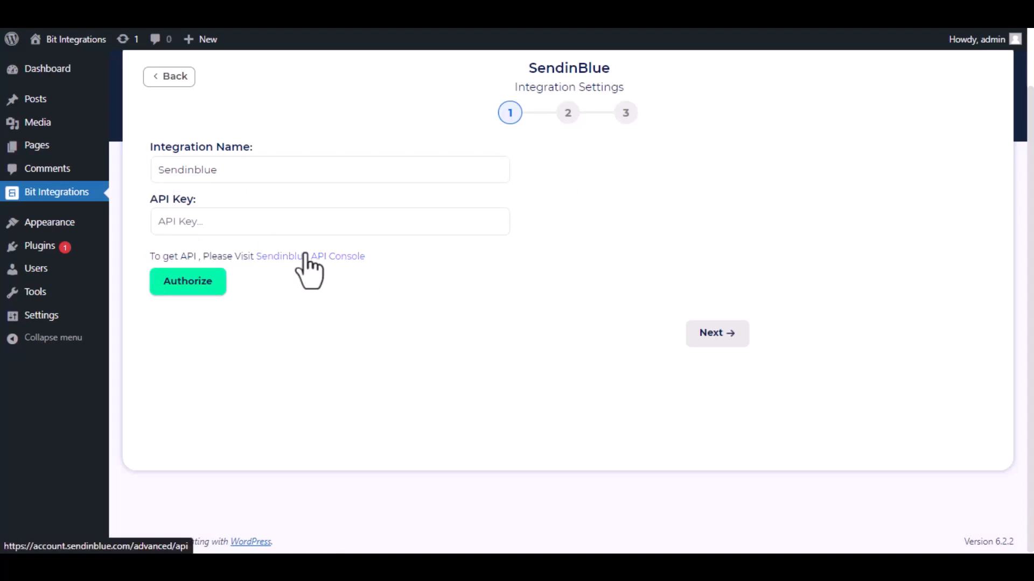
Generate a Brevo API key named 'Bit Integrations' in the API console and copy it
click(310, 256)
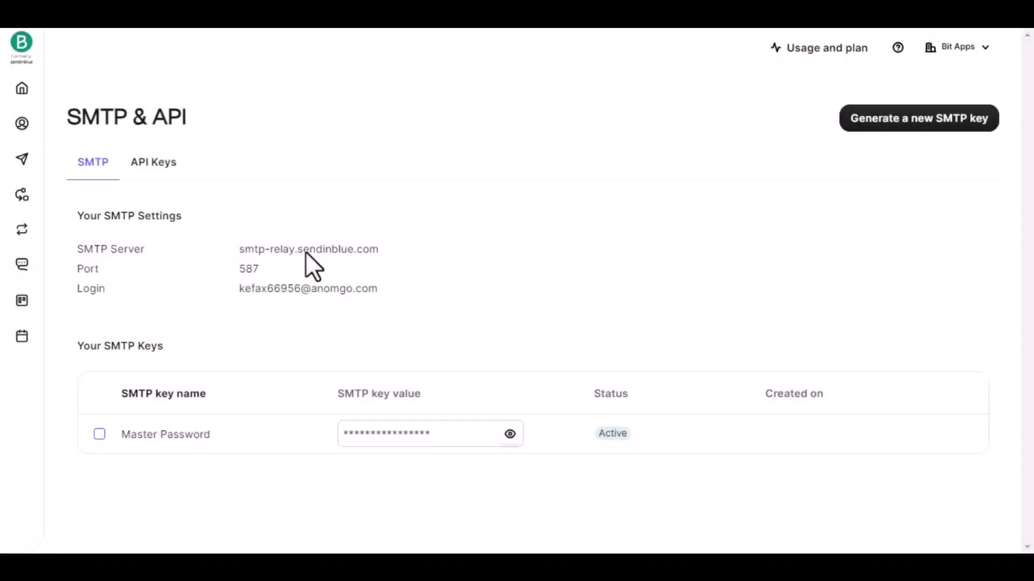
mouse_move(226, 221)
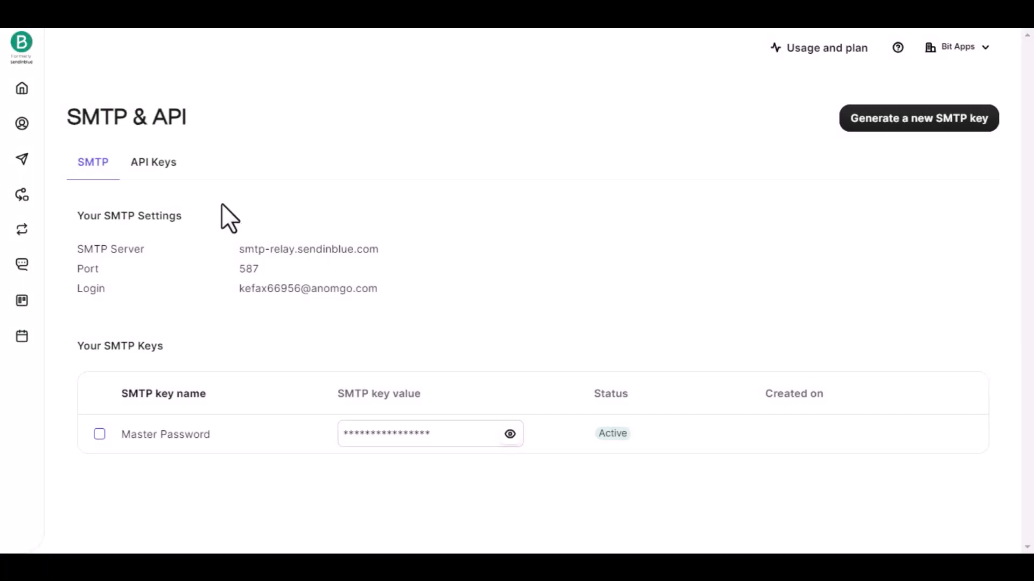
click(153, 162)
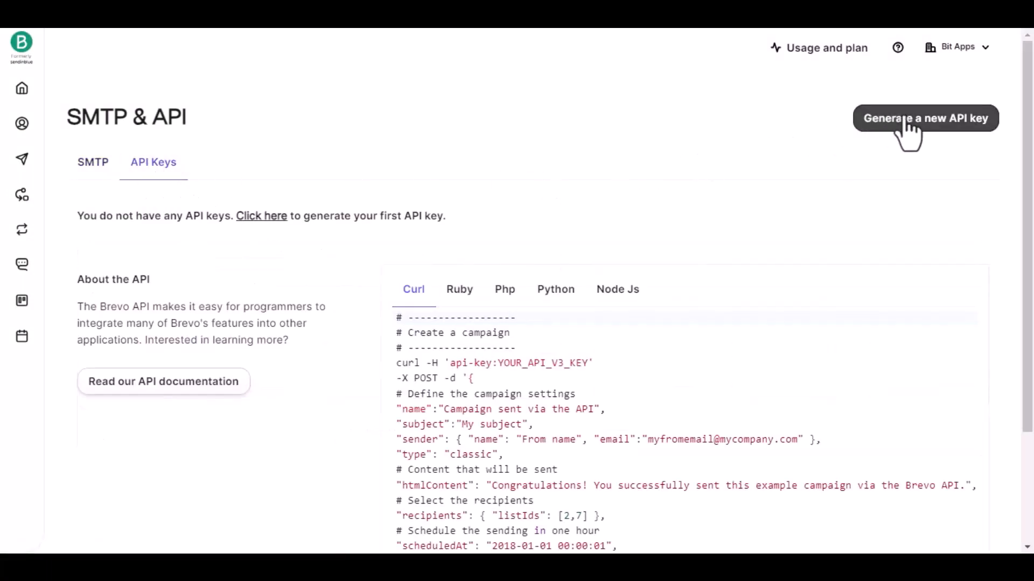
click(910, 119)
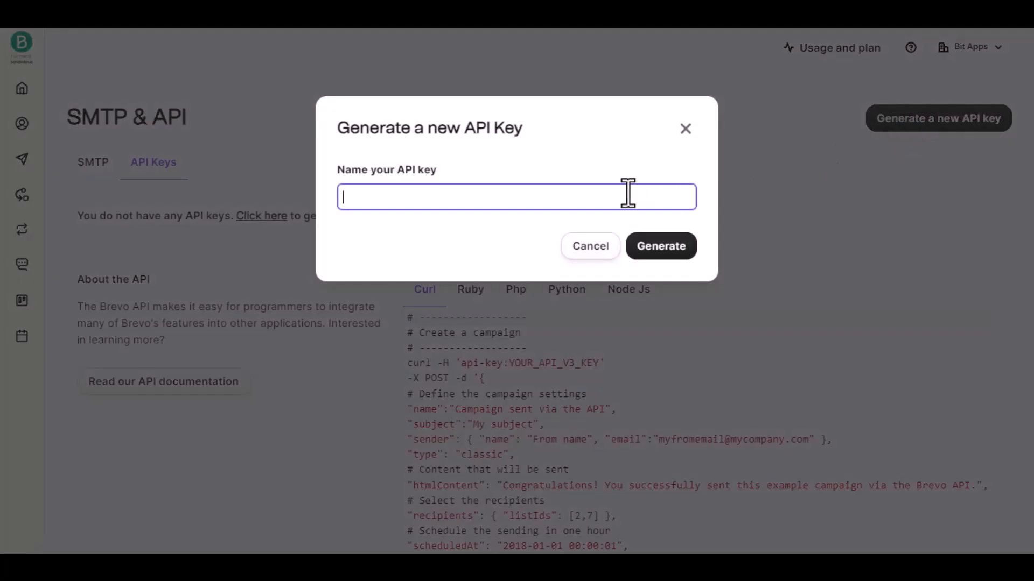
text(Bit Integra)
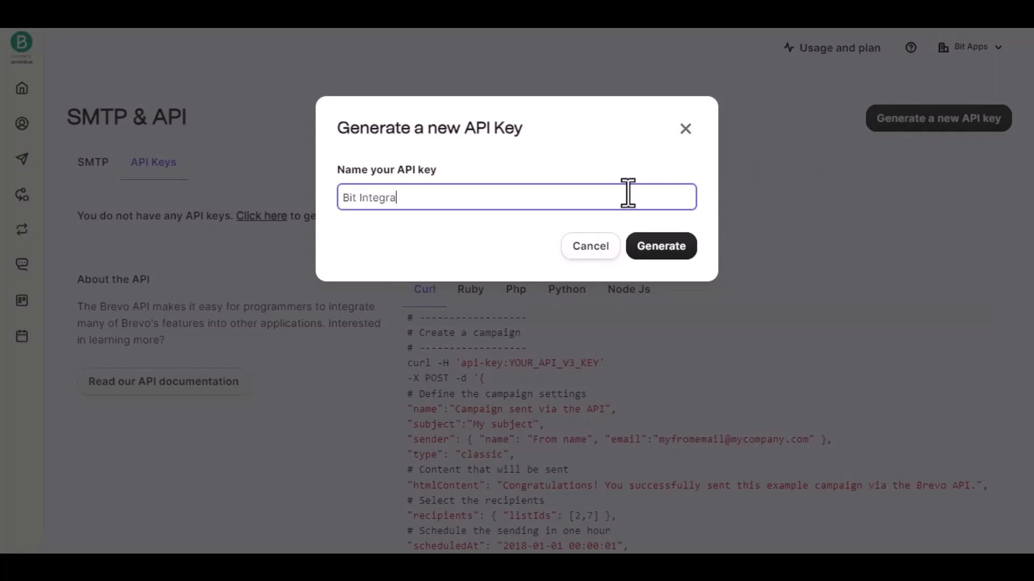
text(tions)
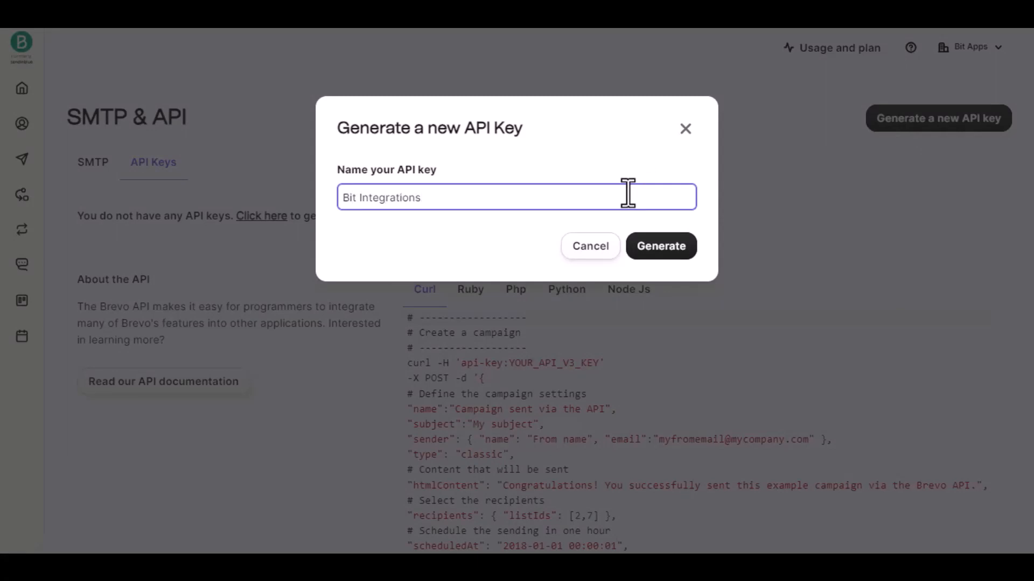
click(660, 246)
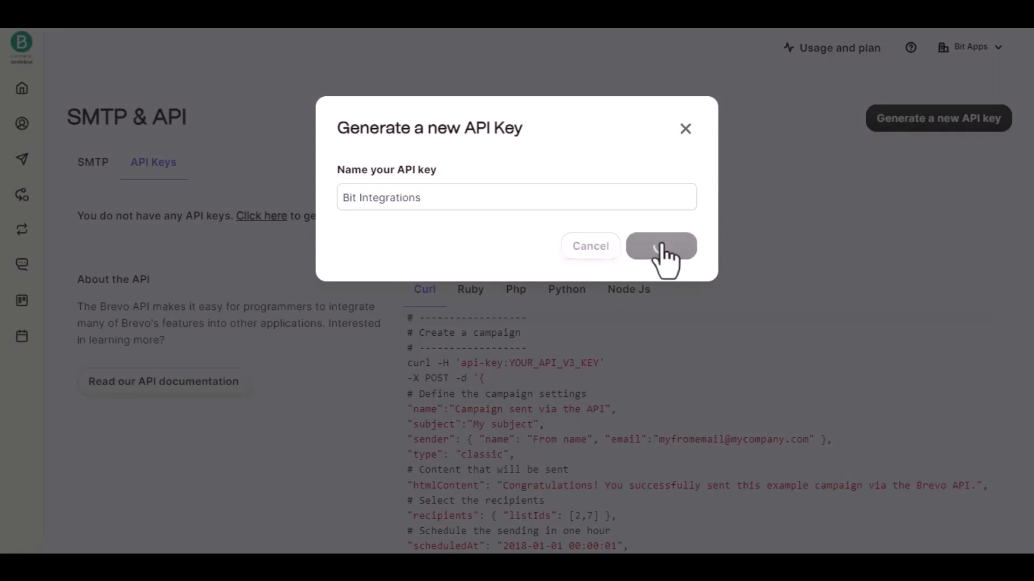
click(661, 245)
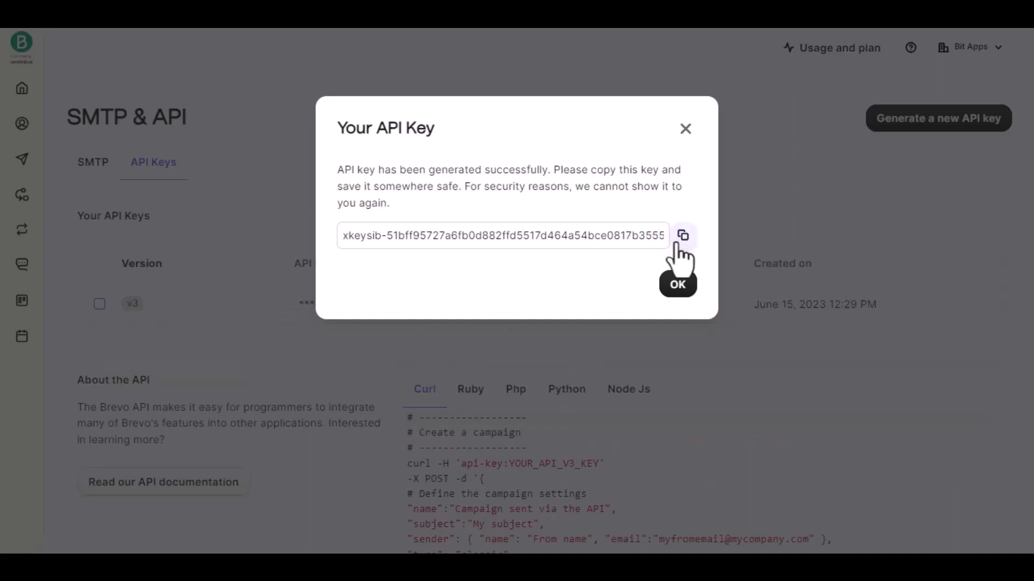
click(682, 235)
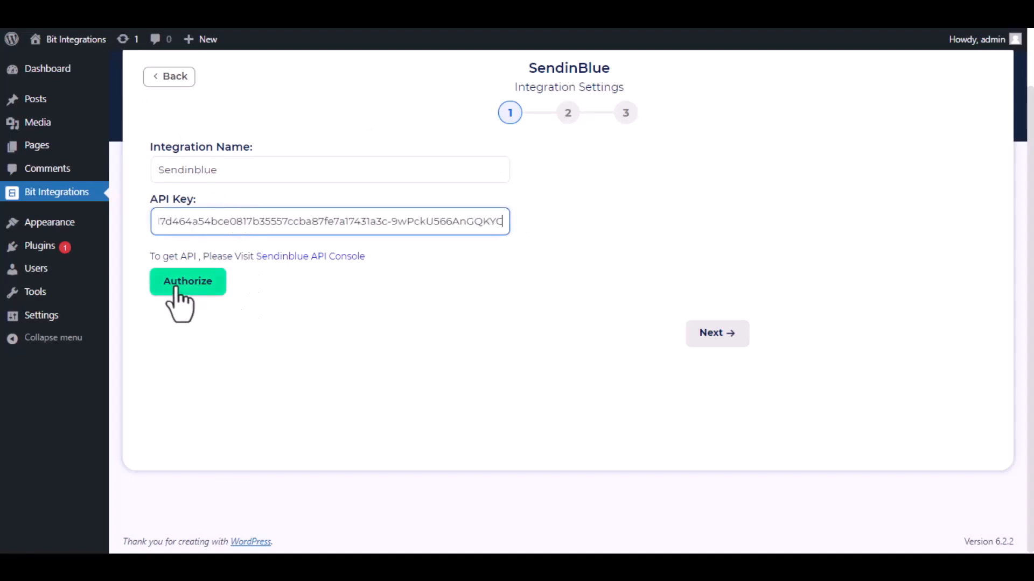
Confirm the pasted Brevo API key shows Authorized and advance to step 2
click(187, 281)
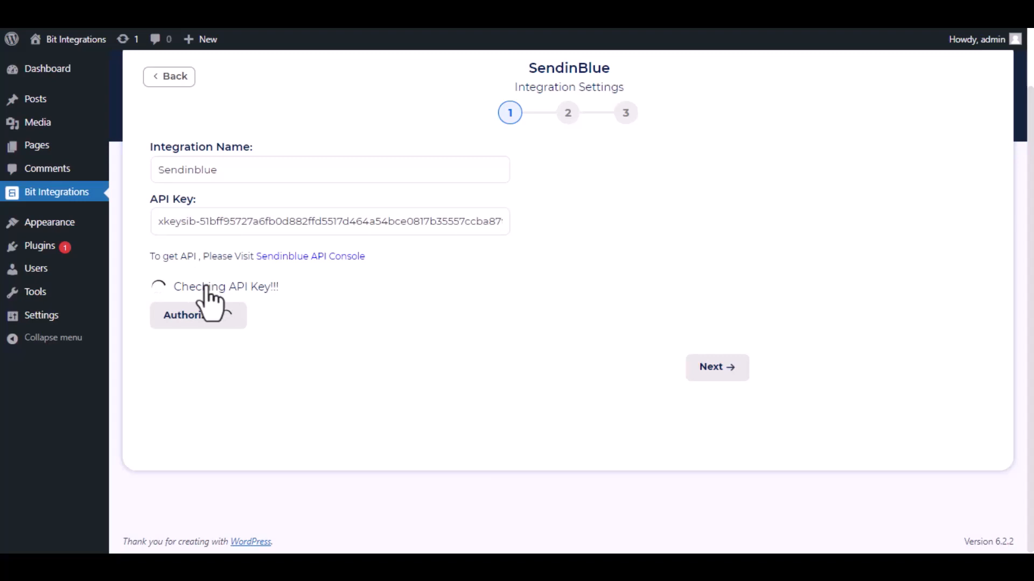
click(195, 316)
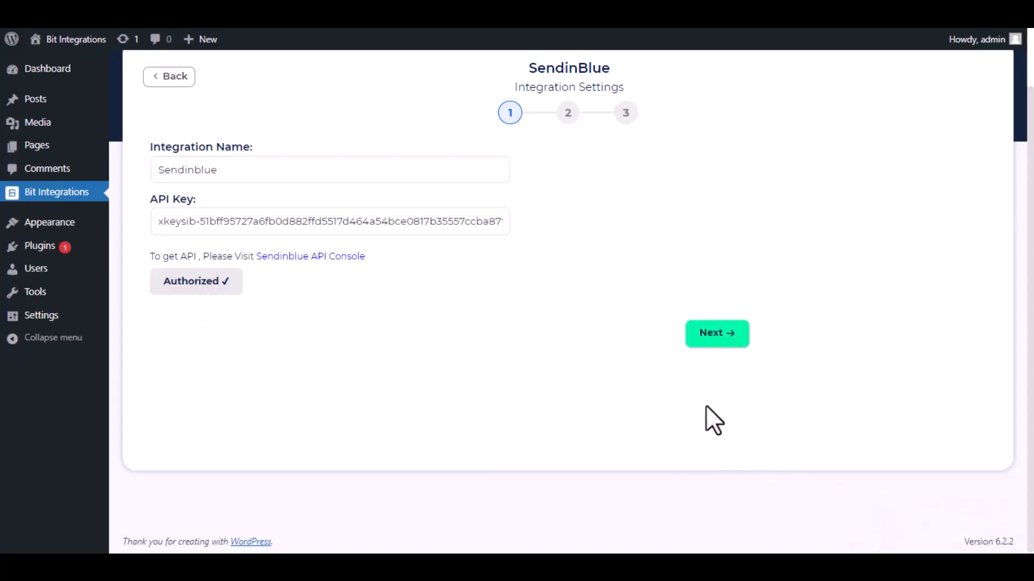
click(717, 334)
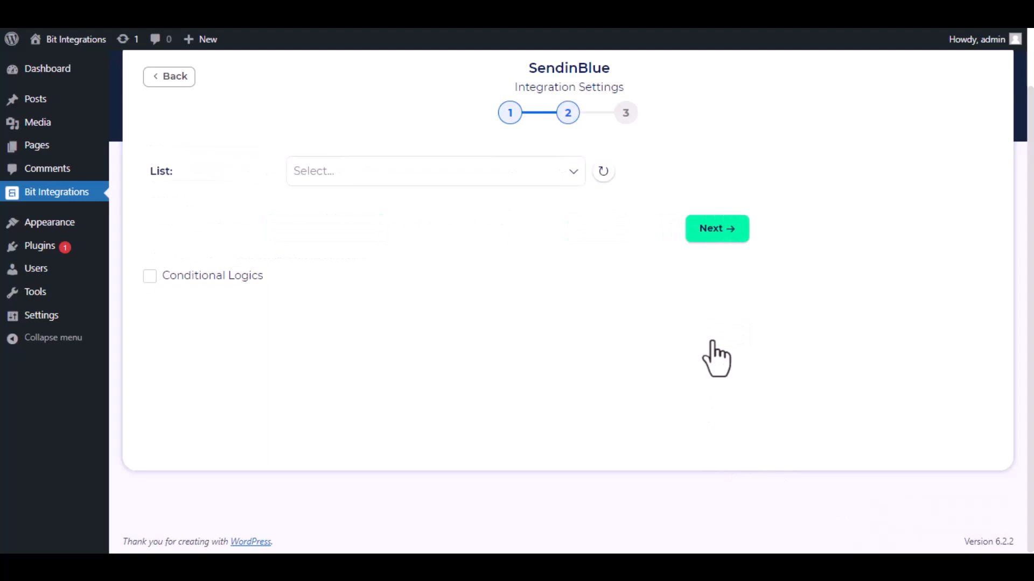
Refresh the Sendinblue lists and select the Bit Integrations list
click(602, 171)
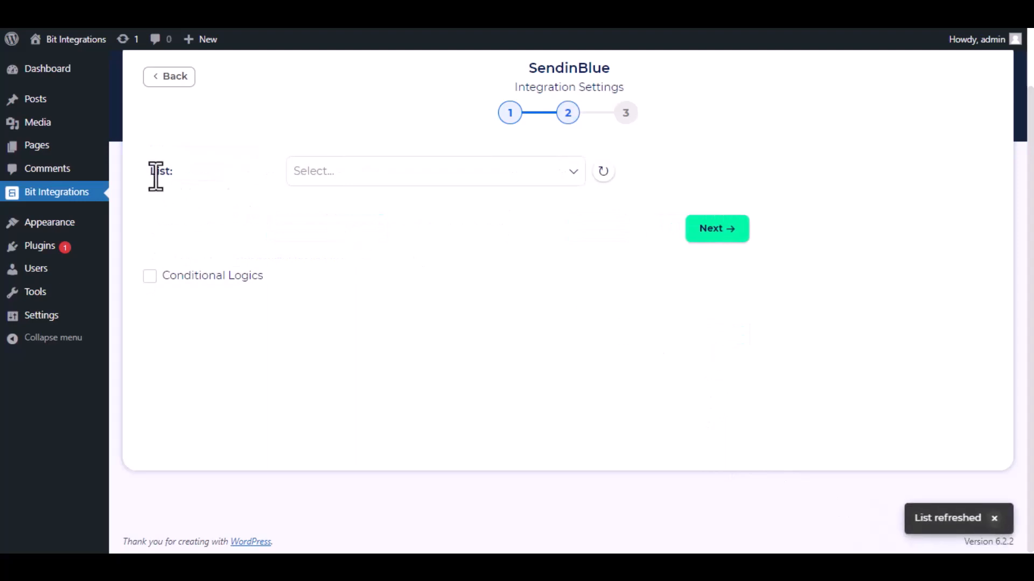
click(432, 171)
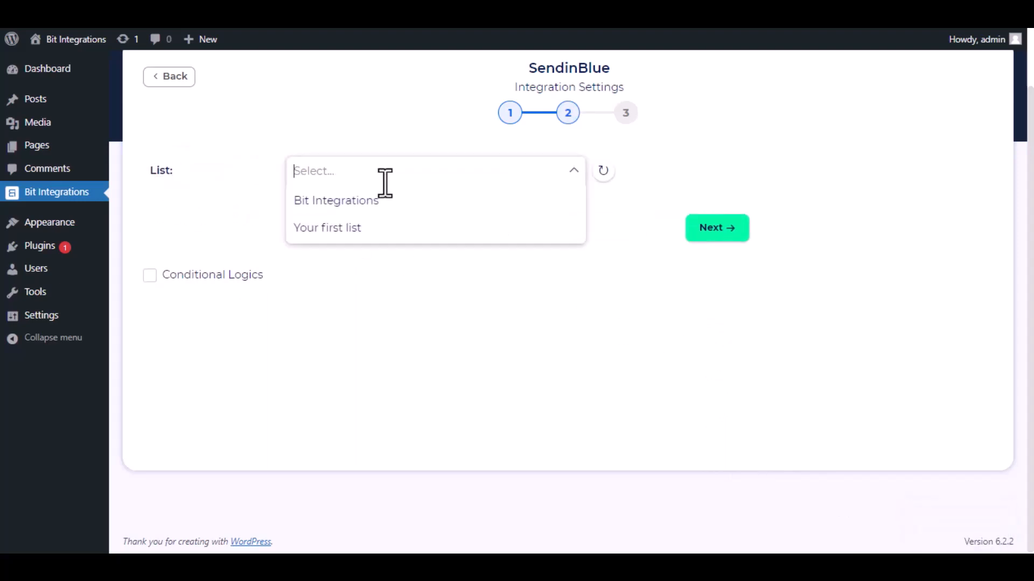
click(335, 201)
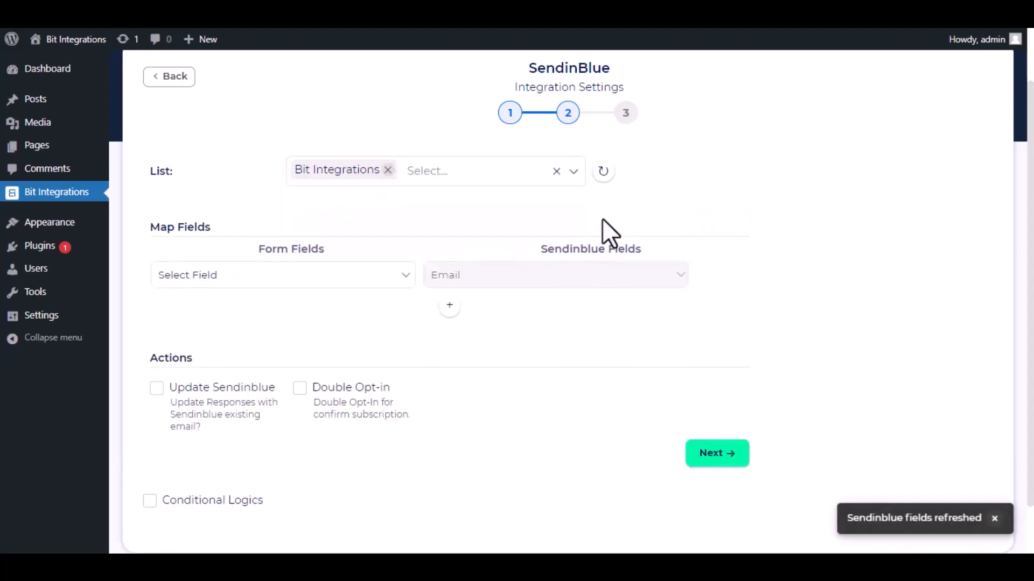
Map the form's Email, First Name and Last Name to Sendinblue Email, FIRSTNAME and LASTNAME
click(282, 275)
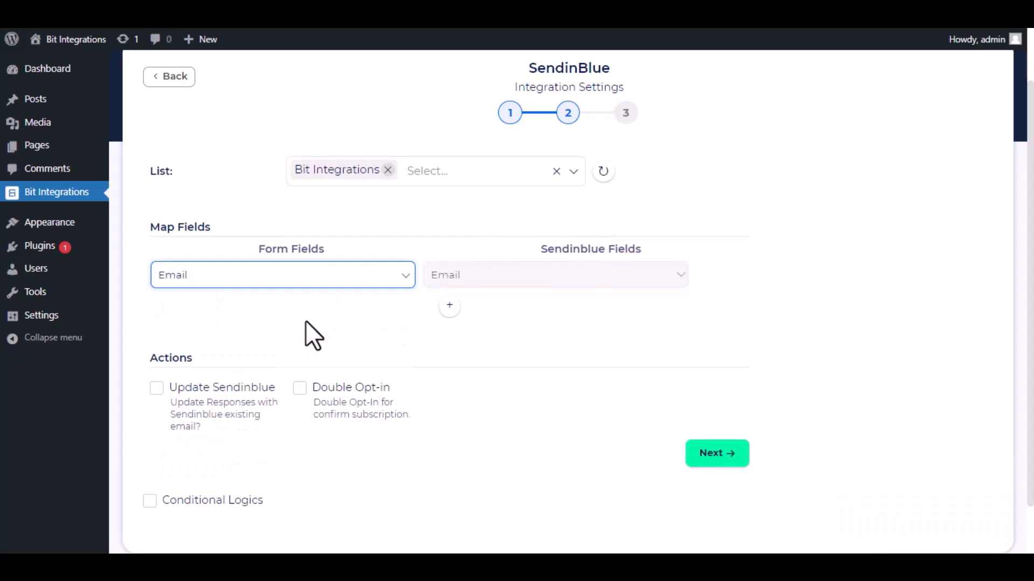
click(449, 305)
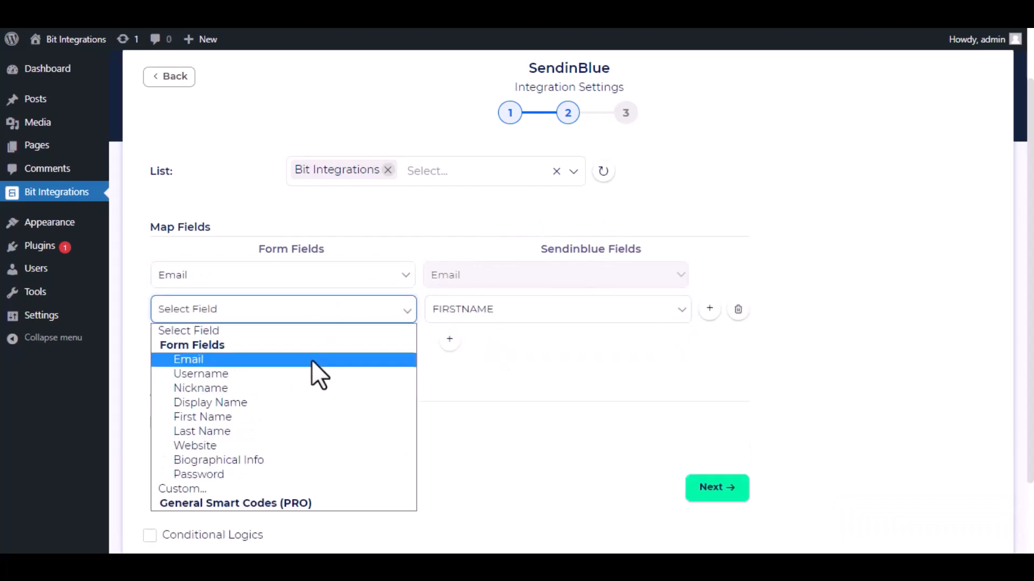
click(203, 417)
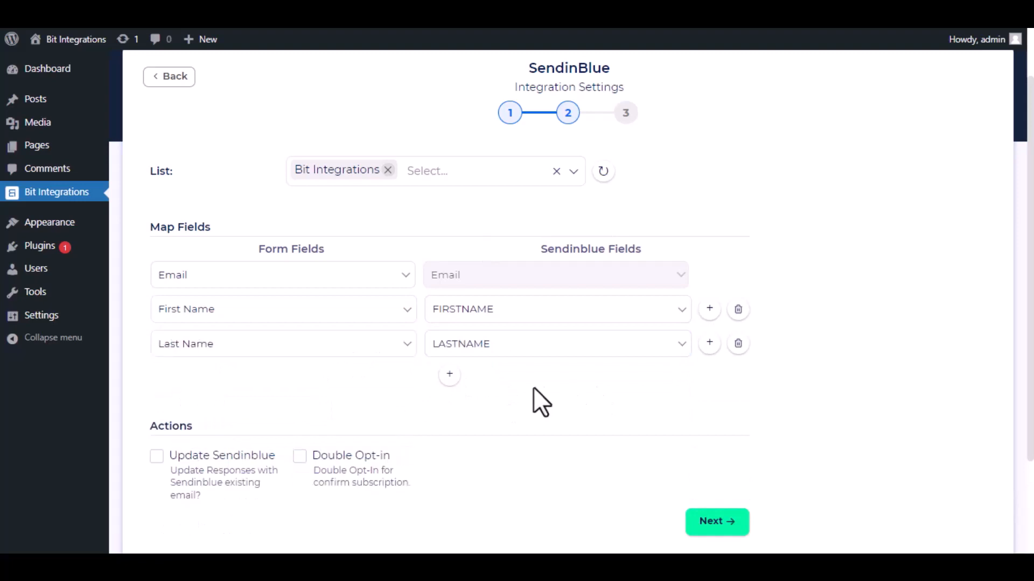
scroll(down, 3)
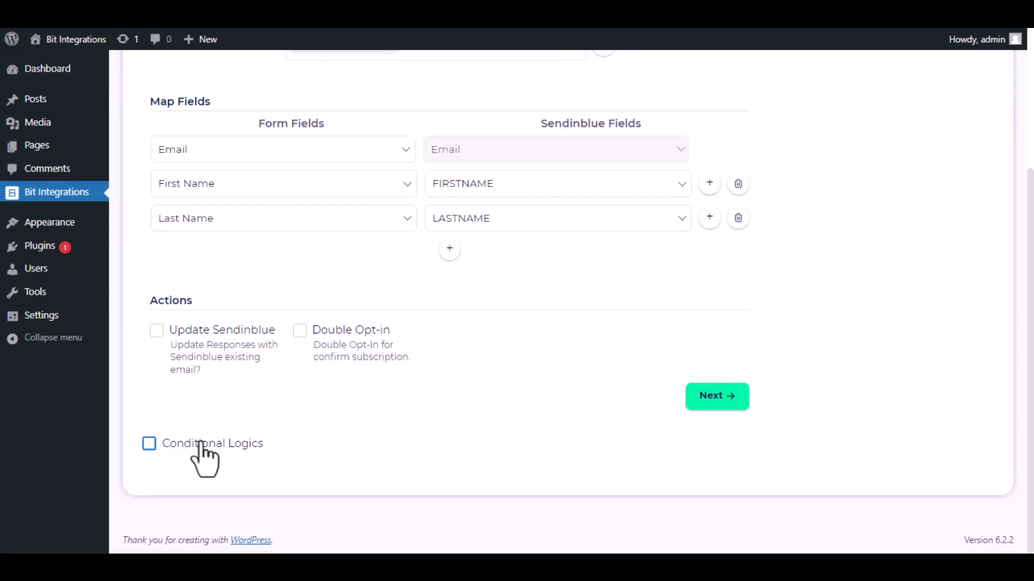
Advance to step 3 and Finish & Save the SendinBlue integration
click(149, 444)
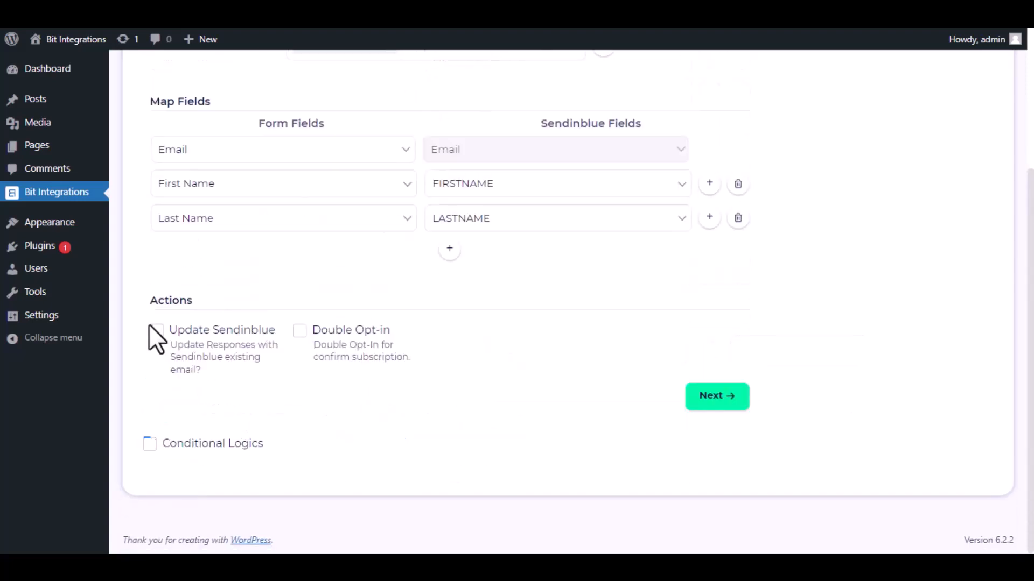
click(717, 396)
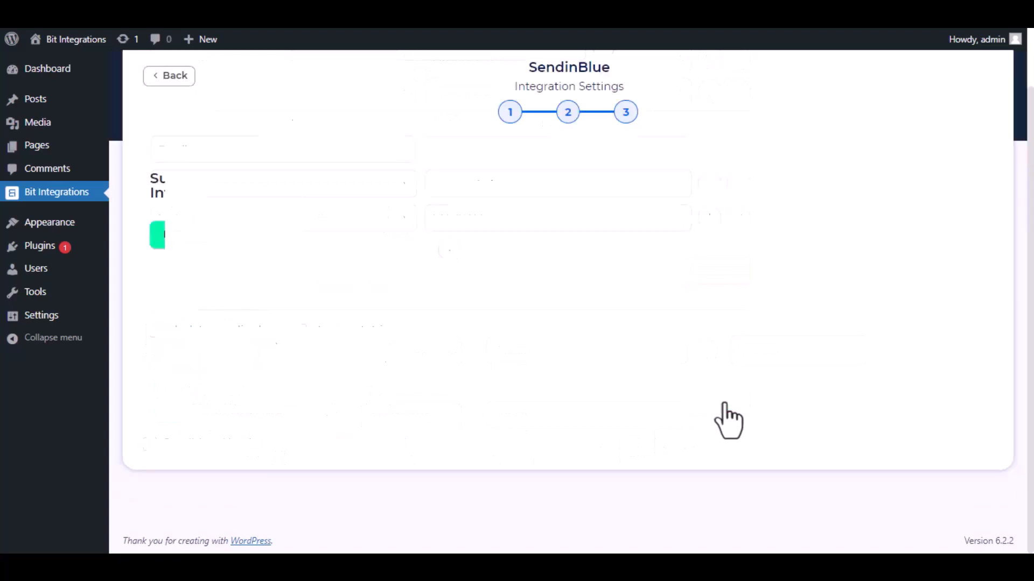
click(564, 220)
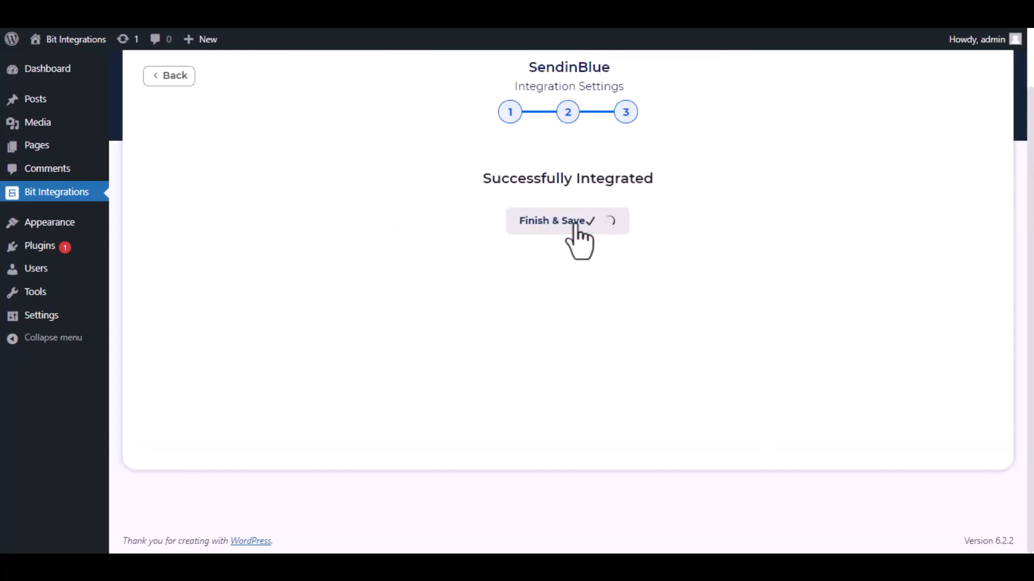
click(556, 221)
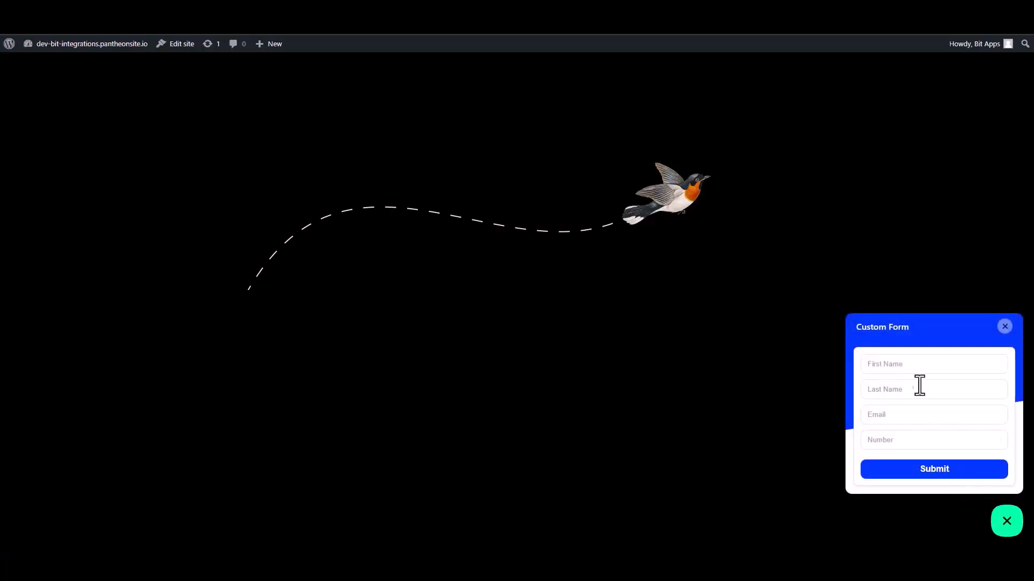
Enter first name 'Bit' and last name 'Integrations' in the Custom Form
click(934, 364)
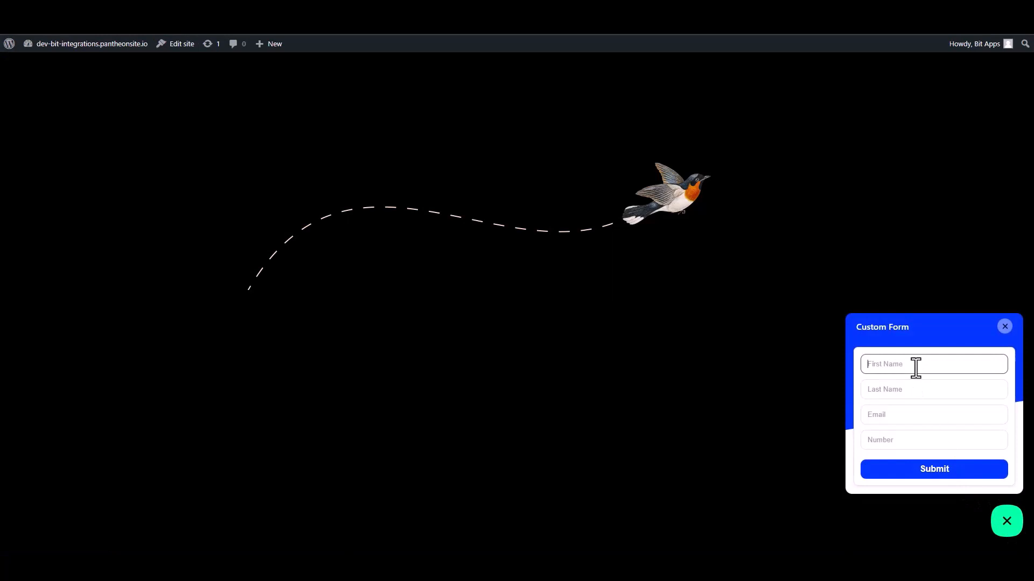
text(Bit)
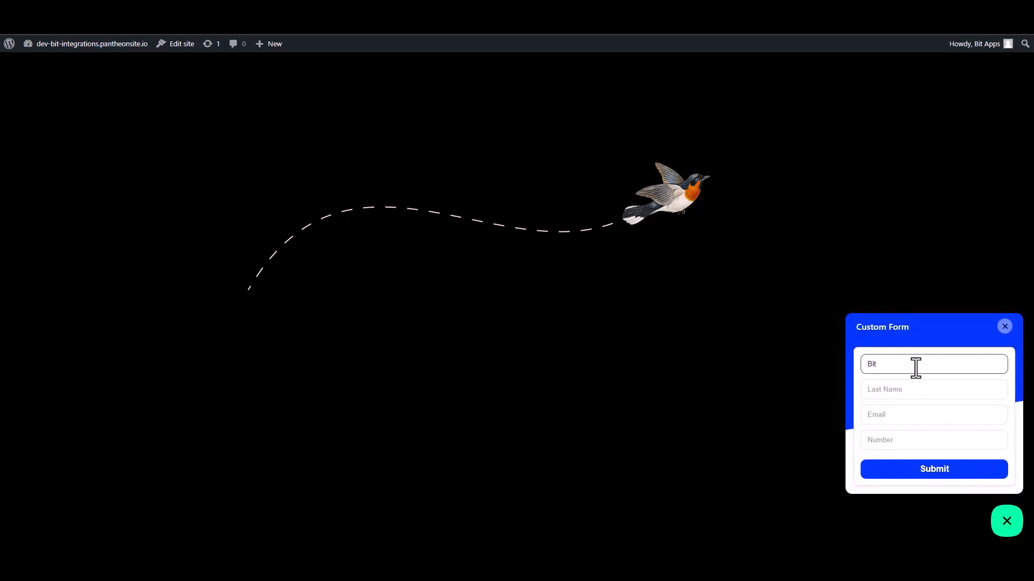
click(934, 389)
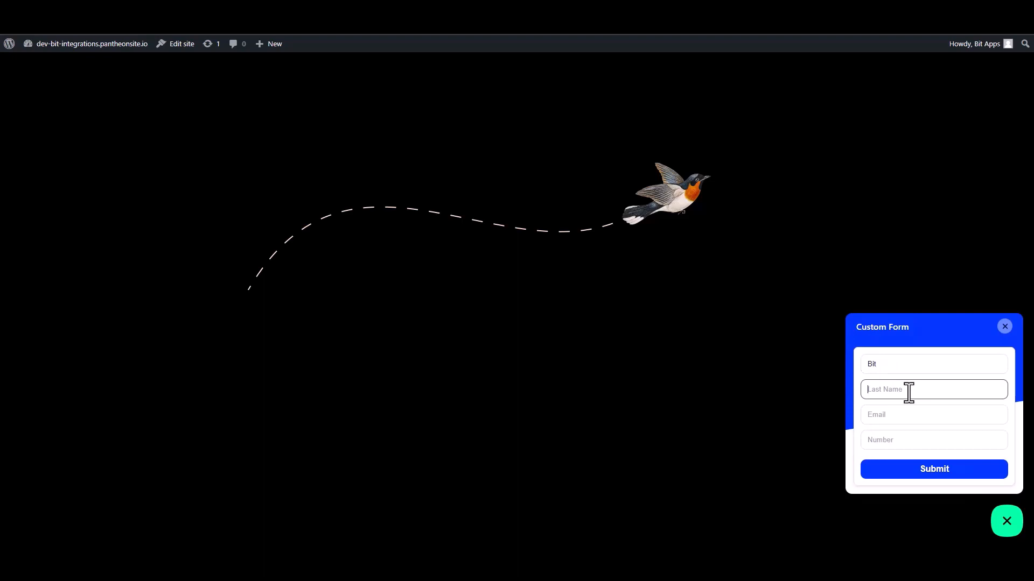
text(Integrations)
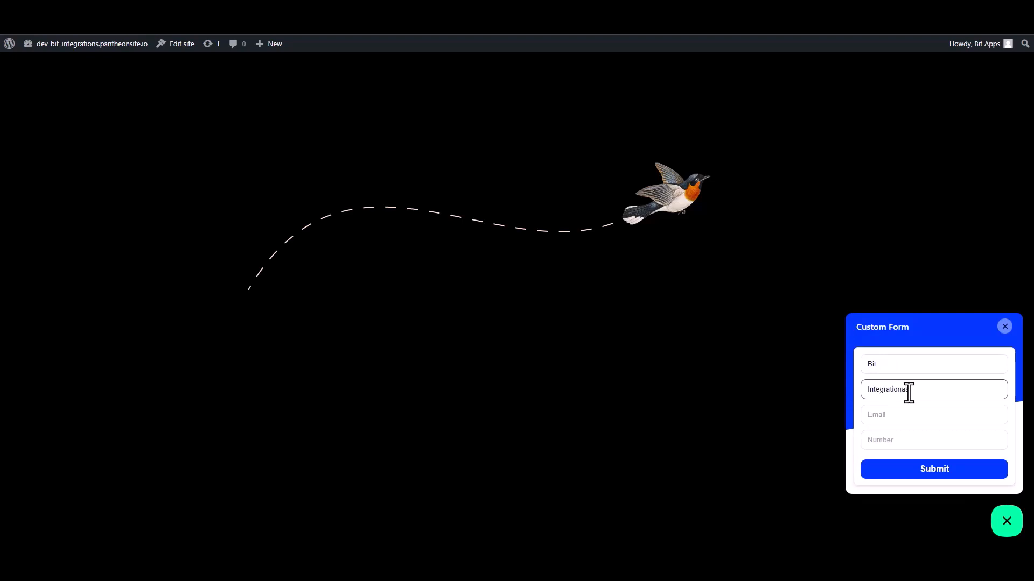
key(Backspace)
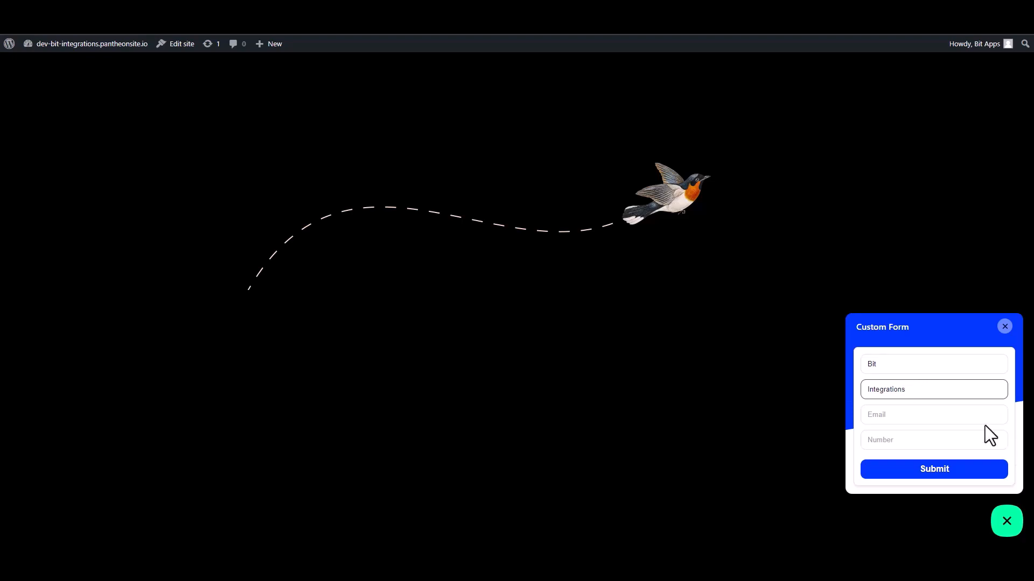
click(934, 415)
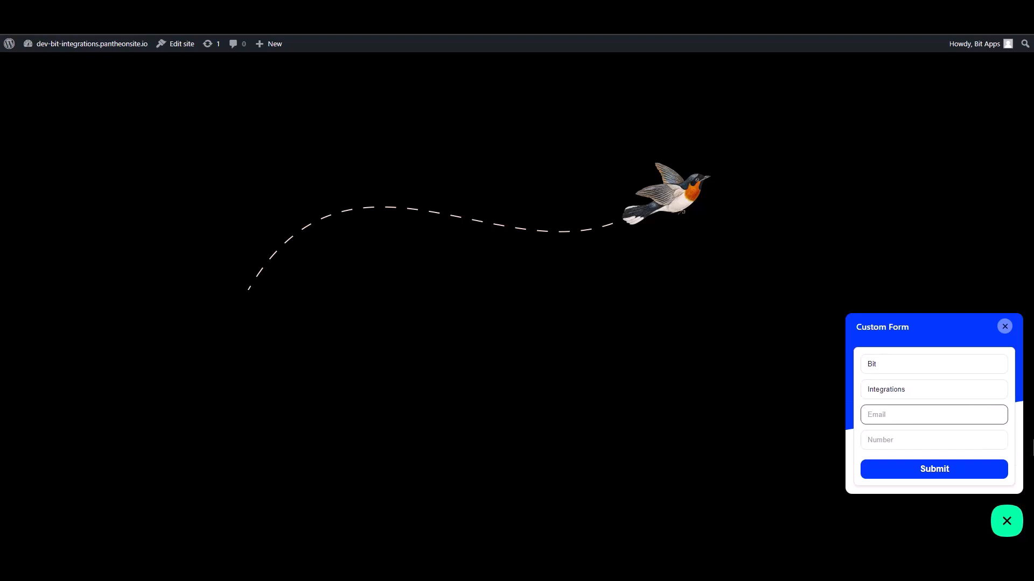
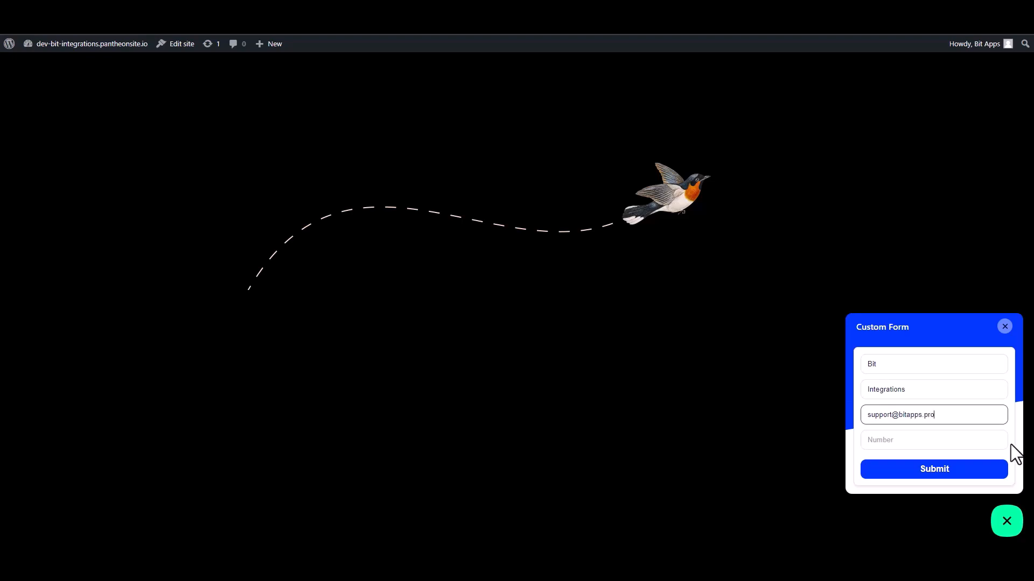
text(44)
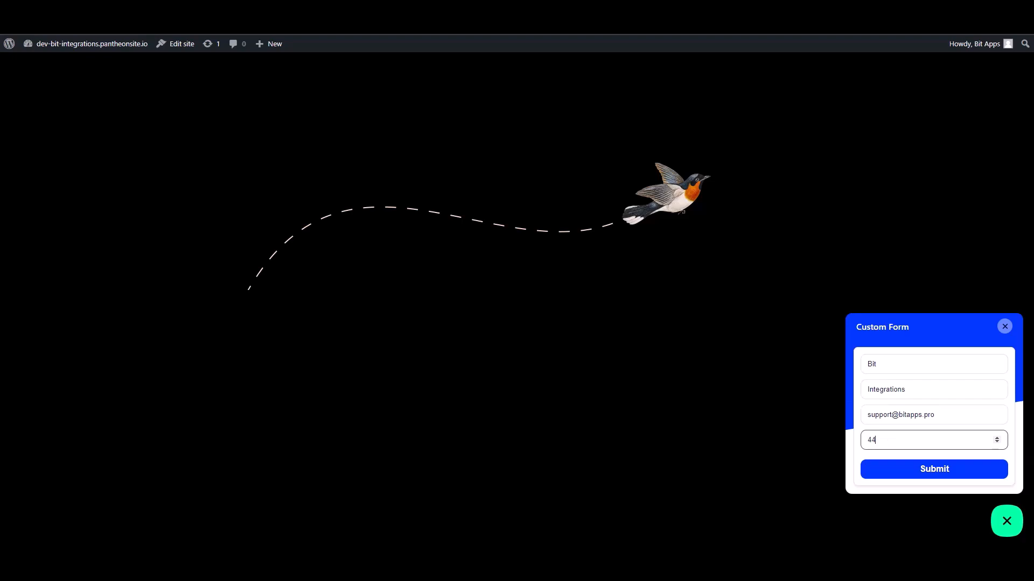
text(4555666)
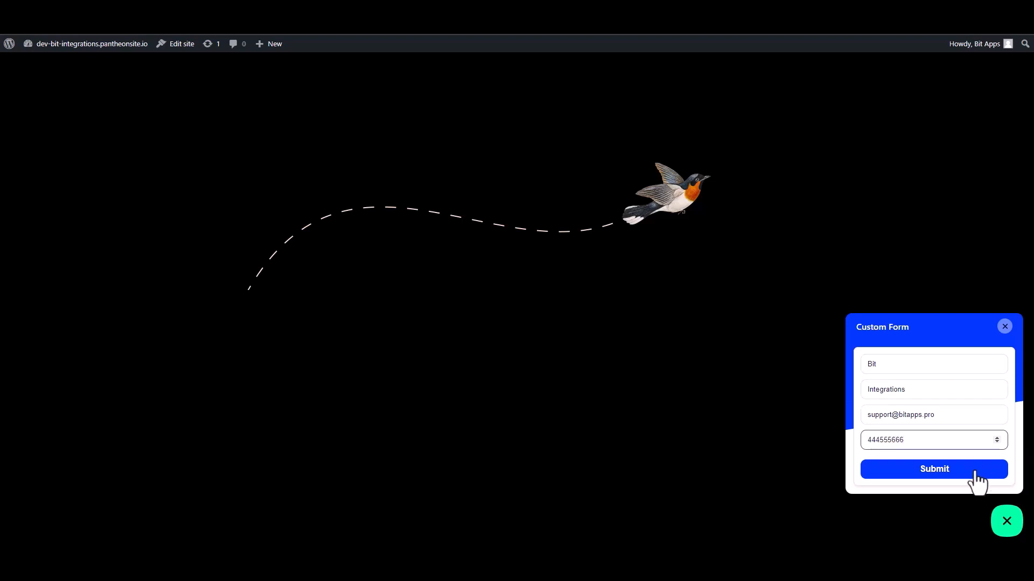
click(934, 469)
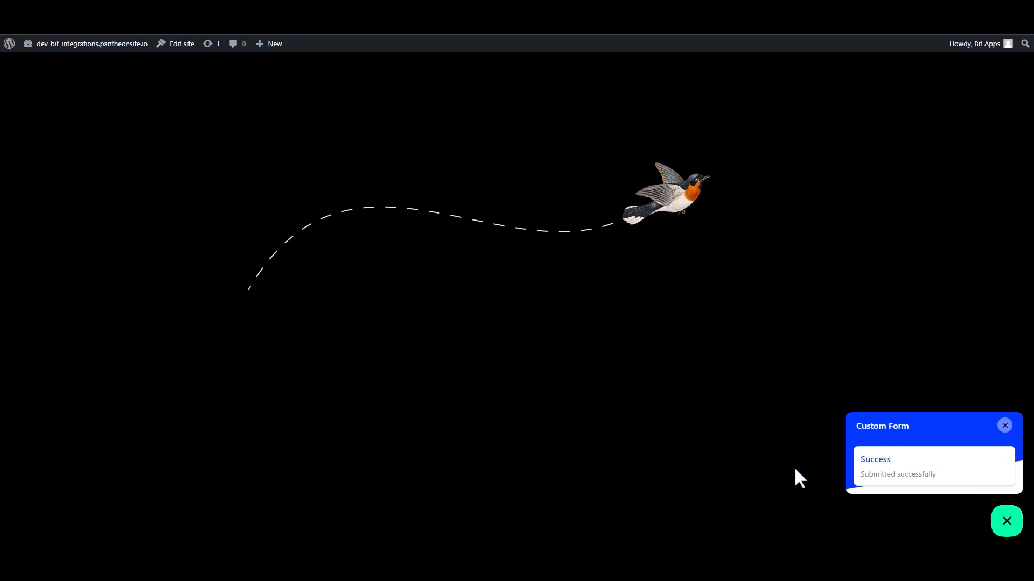
mouse_move(926, 472)
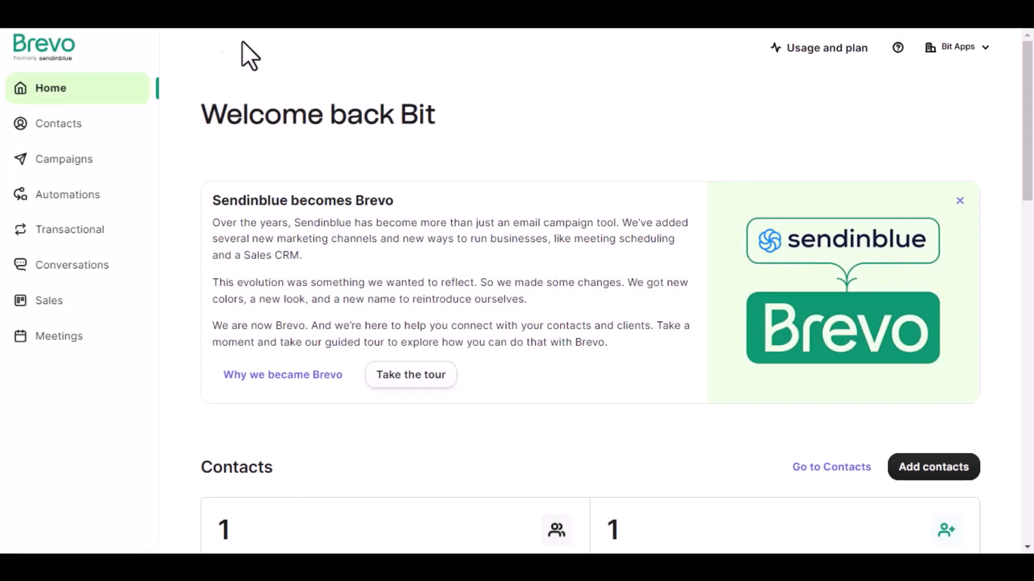
click(58, 123)
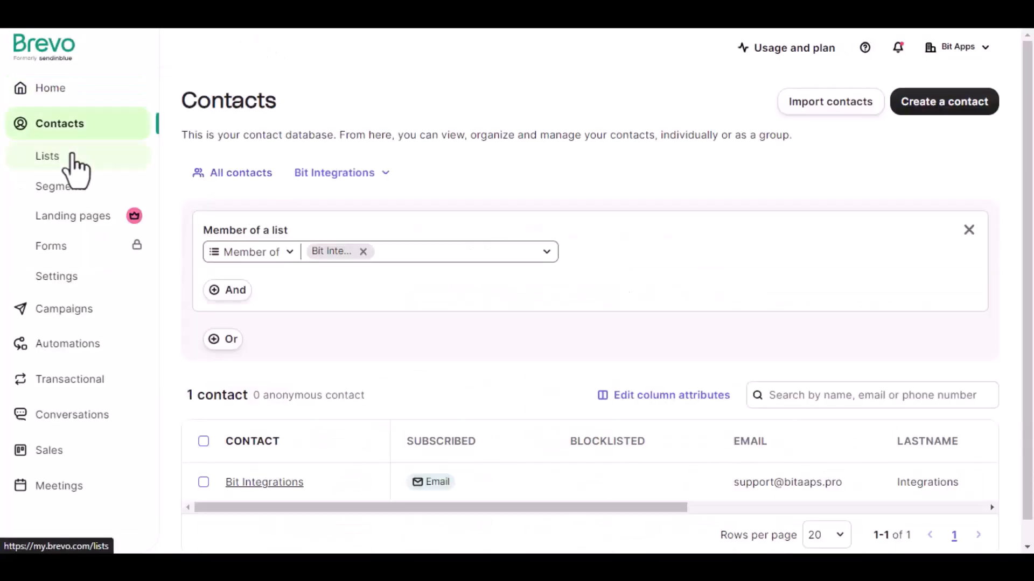
click(47, 157)
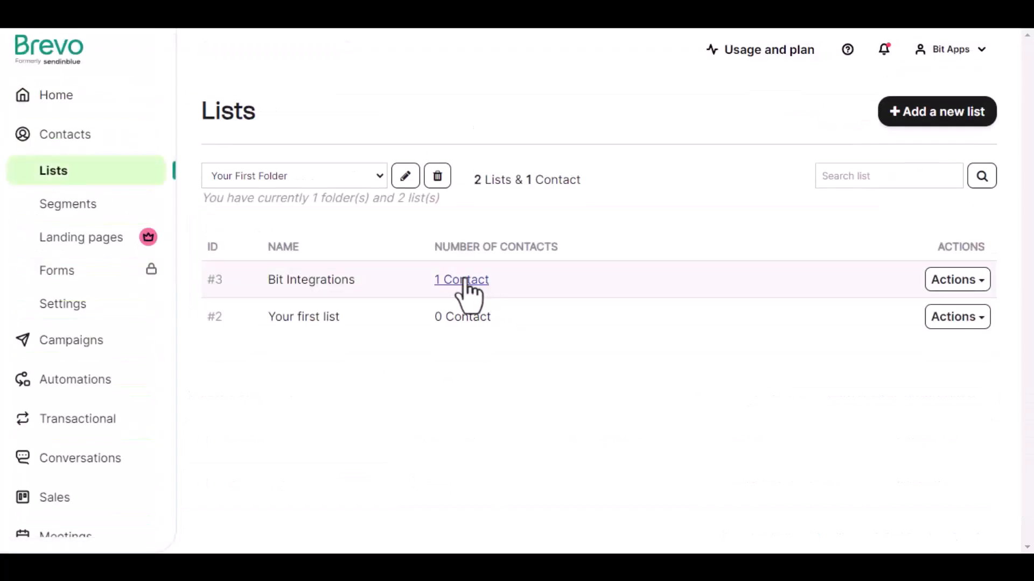
click(461, 280)
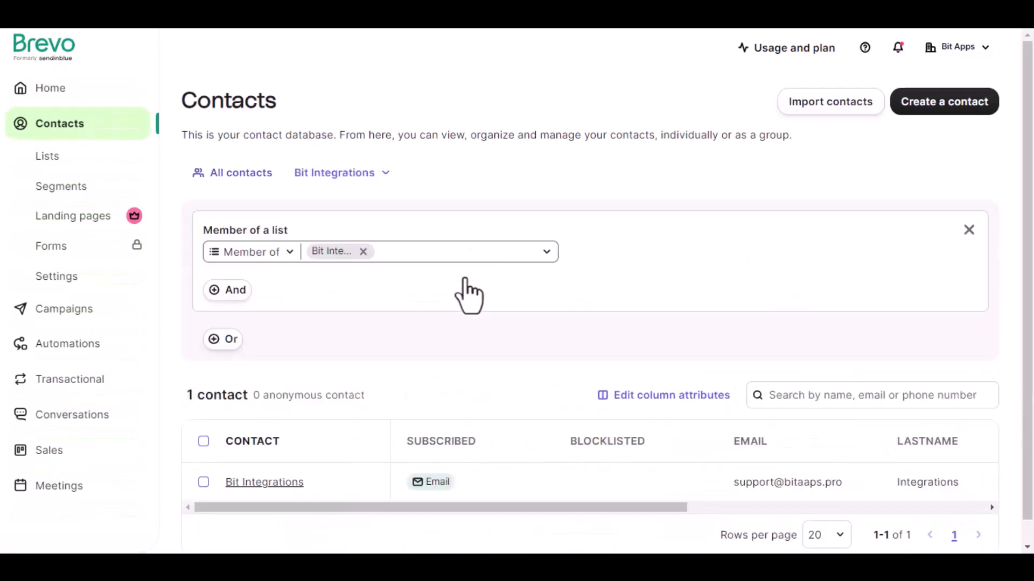
scroll(down, 3)
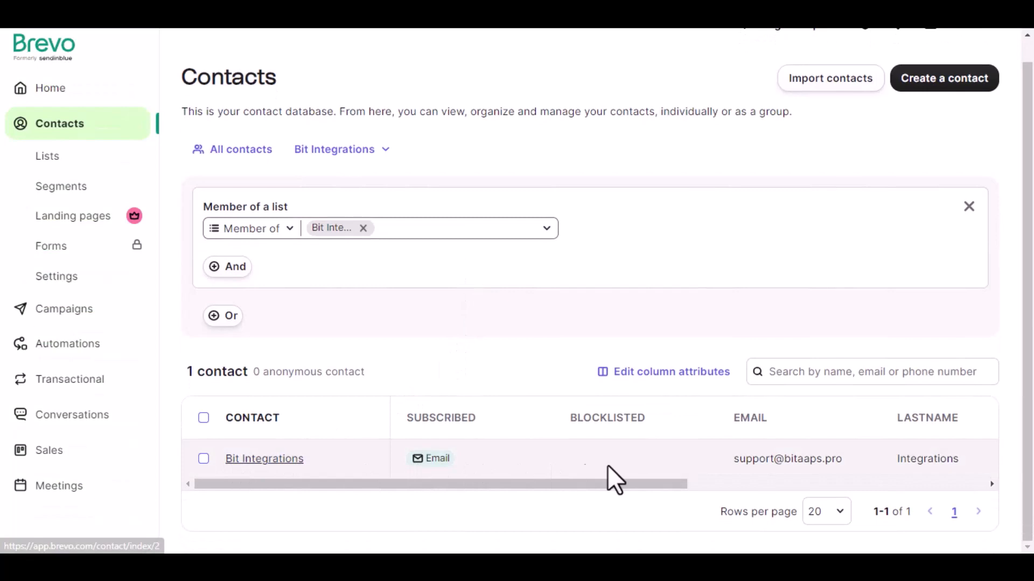